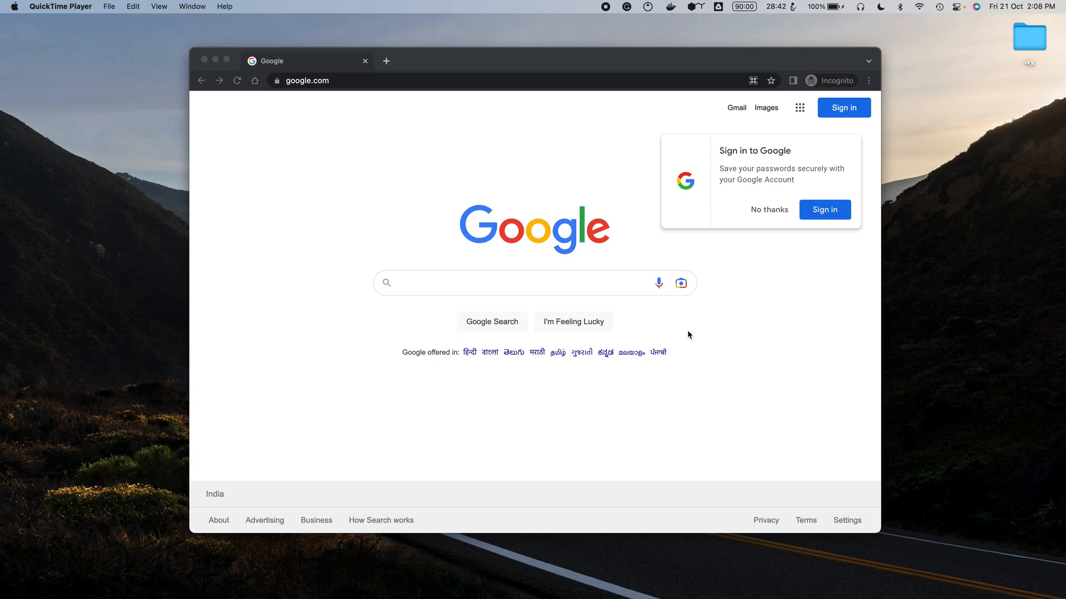
{"action": "mouse_move", "coordinate": [575, 87]}
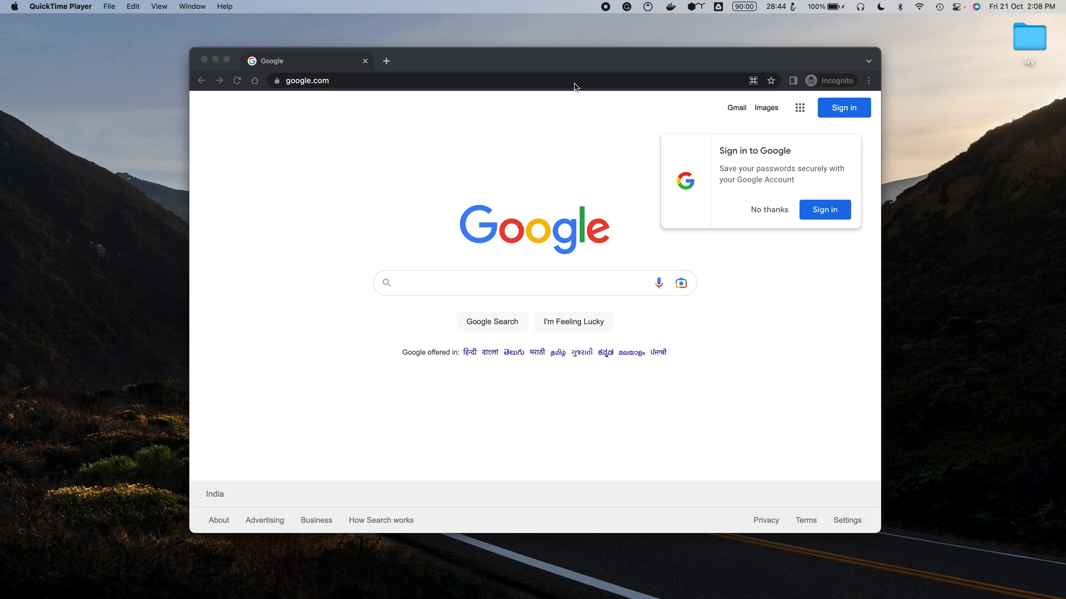
{"action": "mouse_move", "coordinate": [972, 59]}
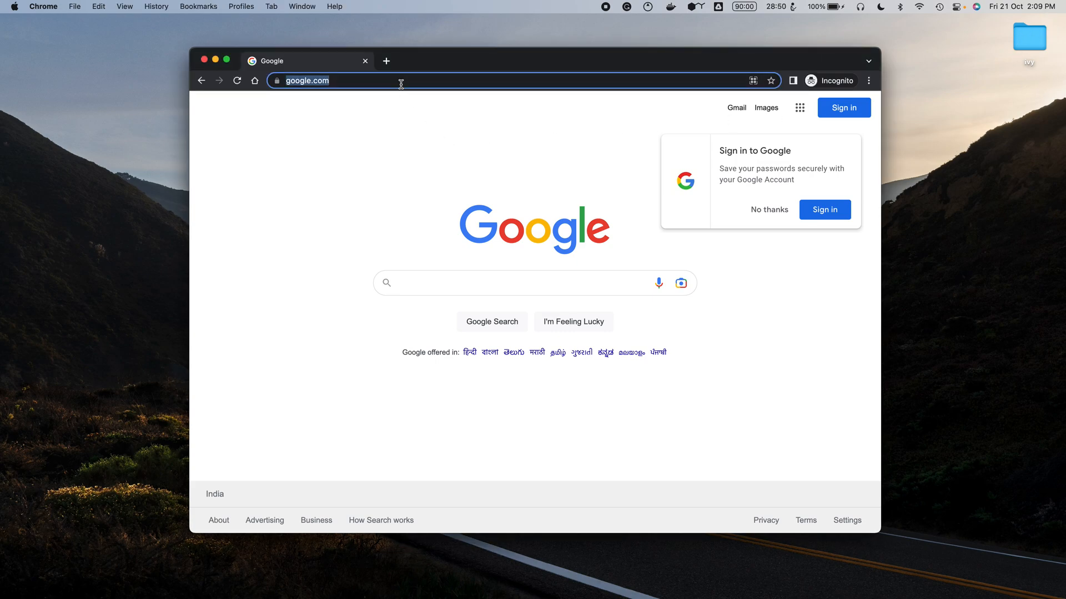
Visit lets-unify.ai, open DOCS, and go to Contributing > Setting Up
{"action": "type", "text": "lets-unify.ai"}
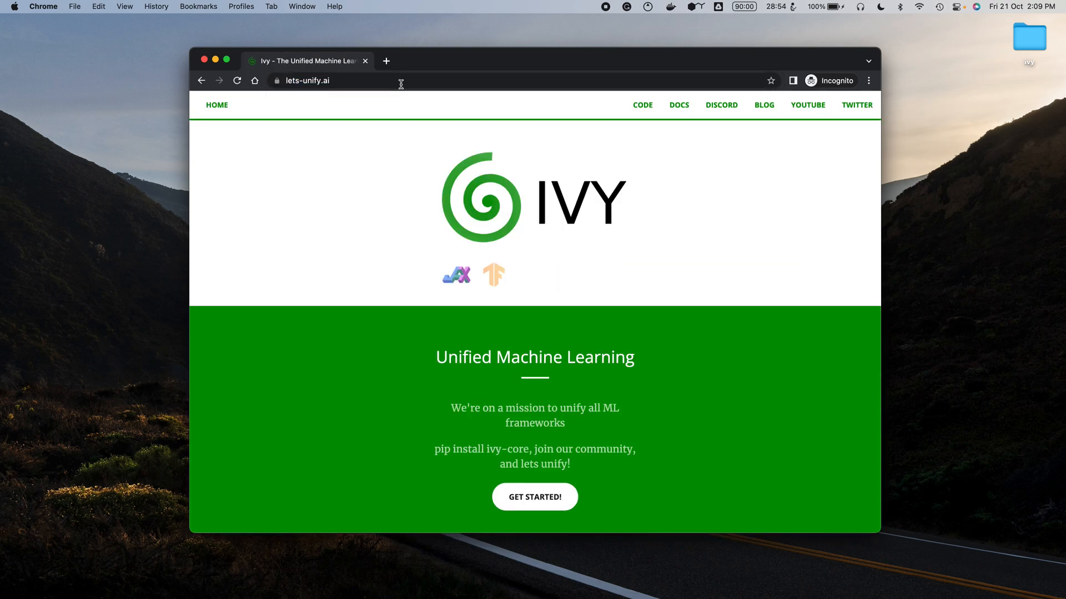
{"action": "left_click", "coordinate": [678, 104]}
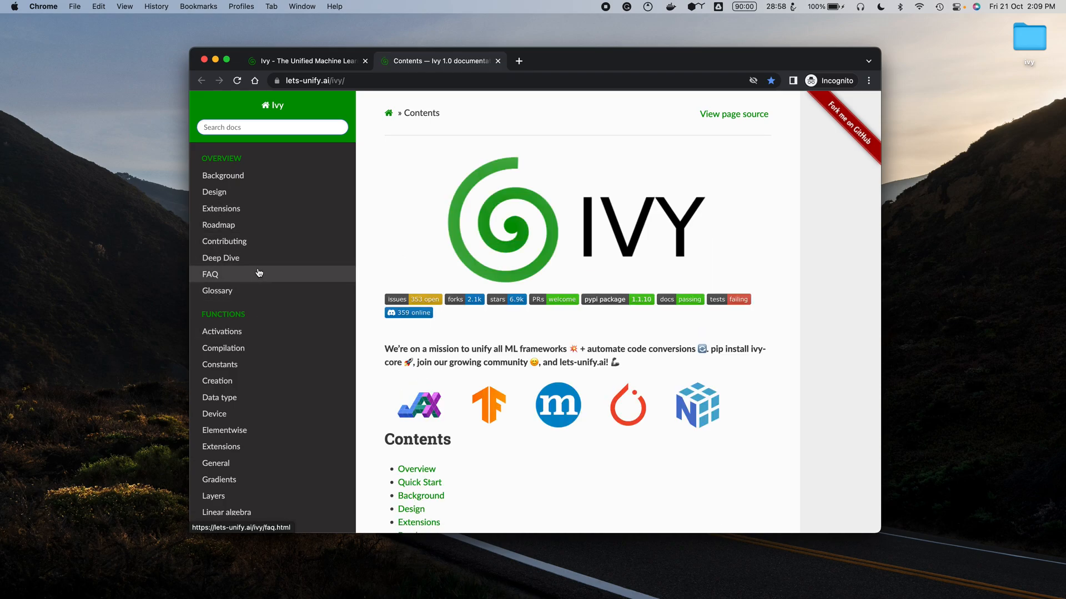
{"action": "left_click", "coordinate": [223, 241]}
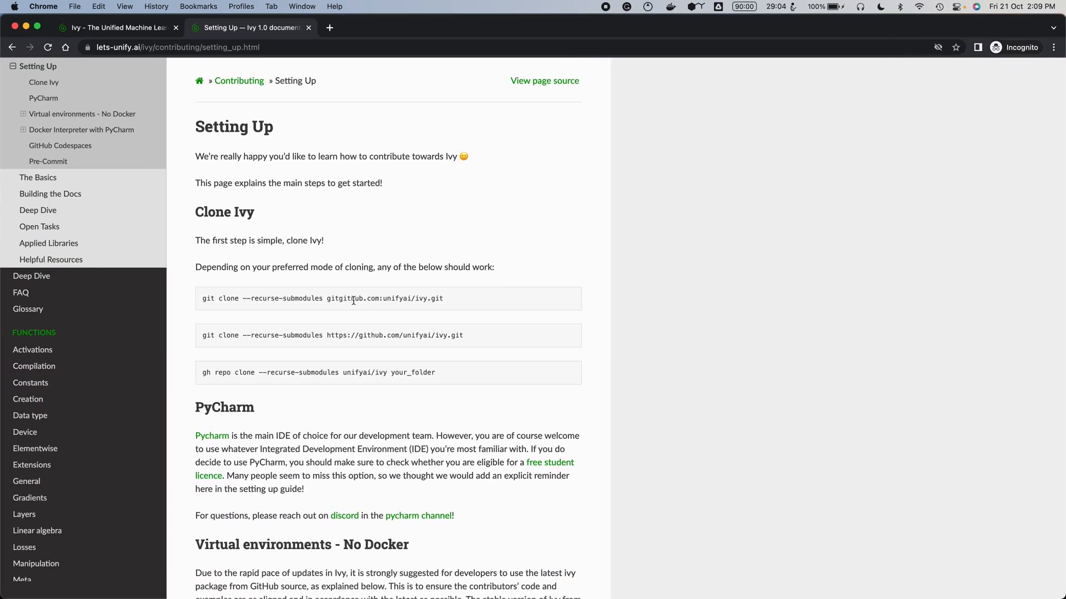
{"action": "mouse_move", "coordinate": [458, 358]}
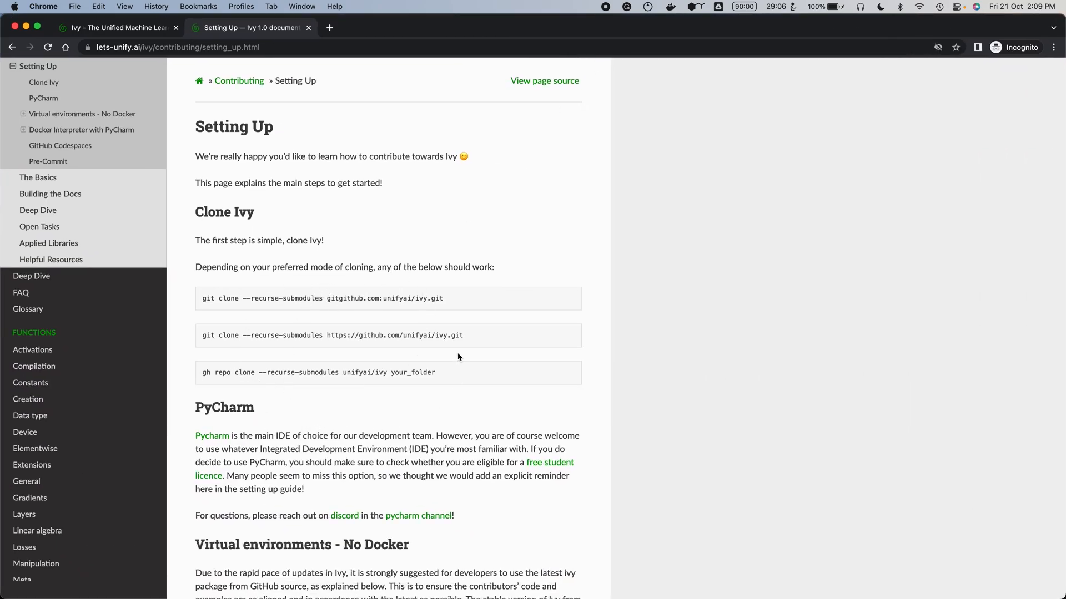
{"action": "mouse_move", "coordinate": [361, 397]}
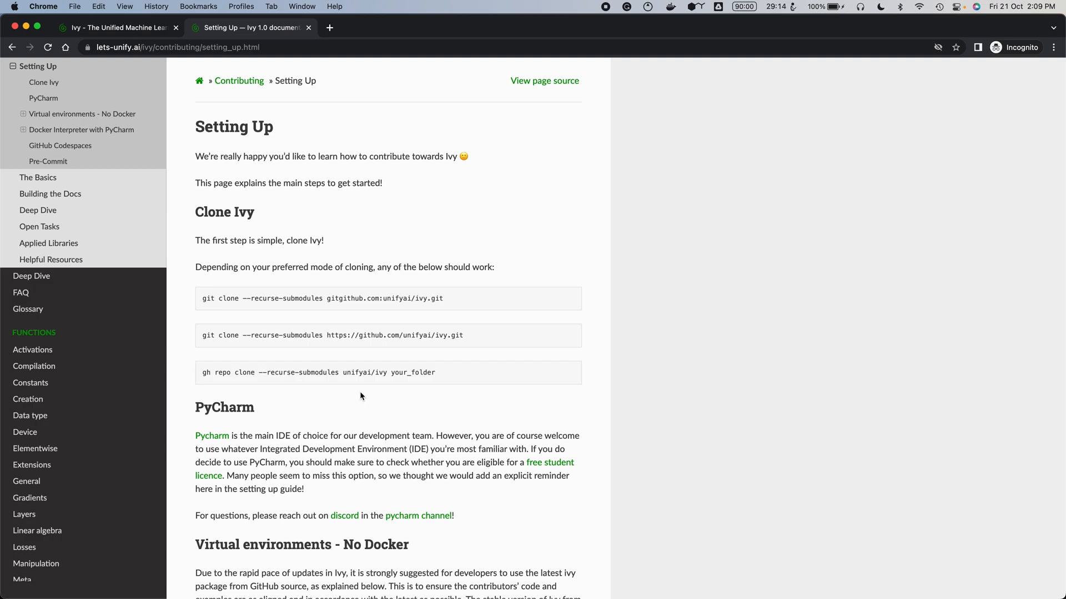
Search Google for Docker Desktop and open its docker.com product page
{"action": "type", "text": "docker desktip"}
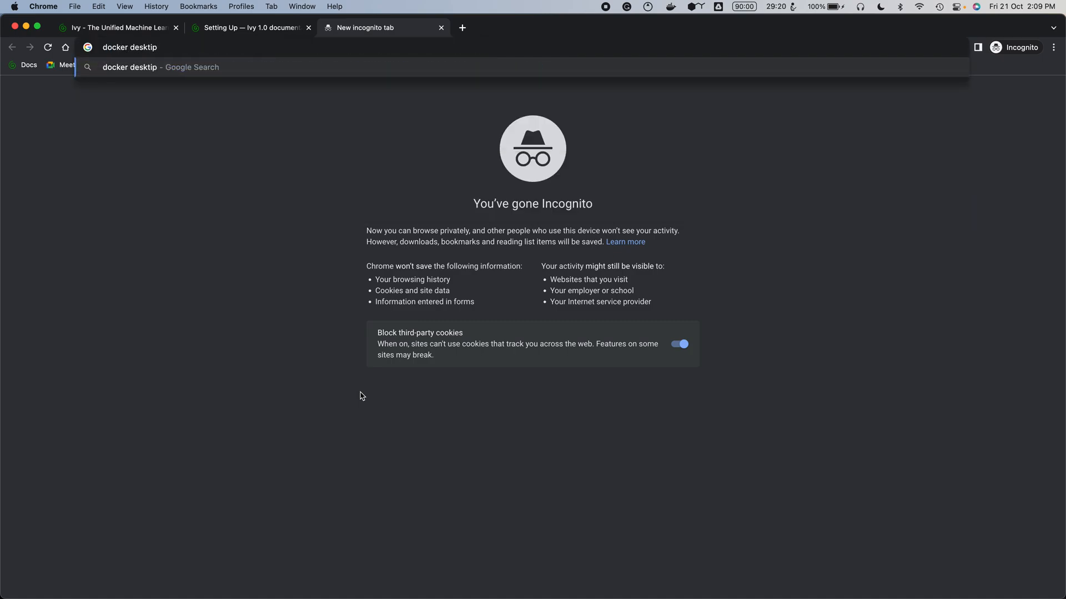
{"action": "key", "text": "Return"}
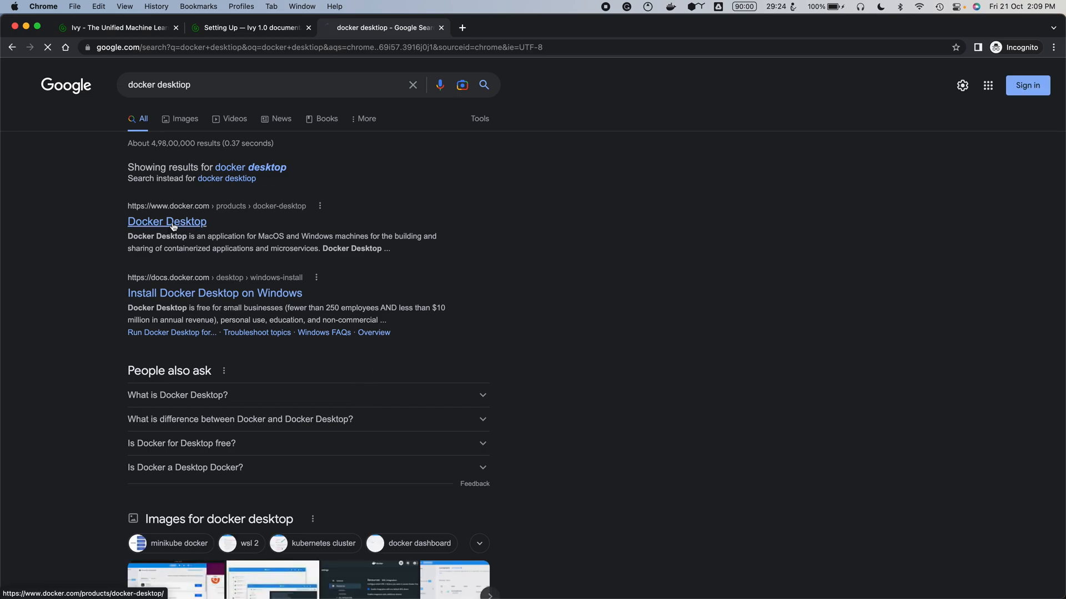
{"action": "left_click", "coordinate": [167, 221]}
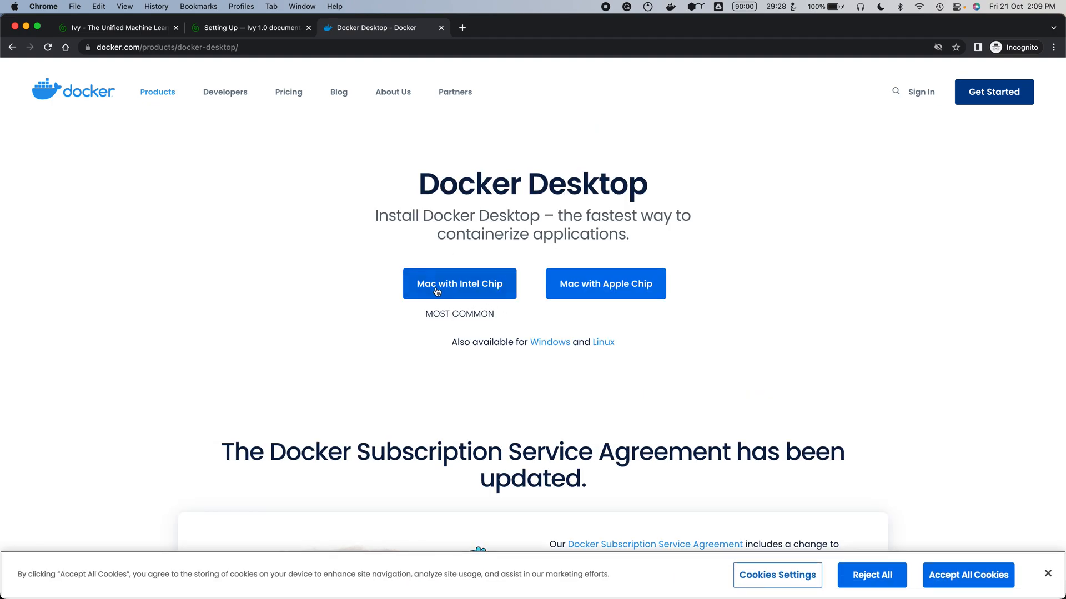
{"action": "mouse_move", "coordinate": [484, 273]}
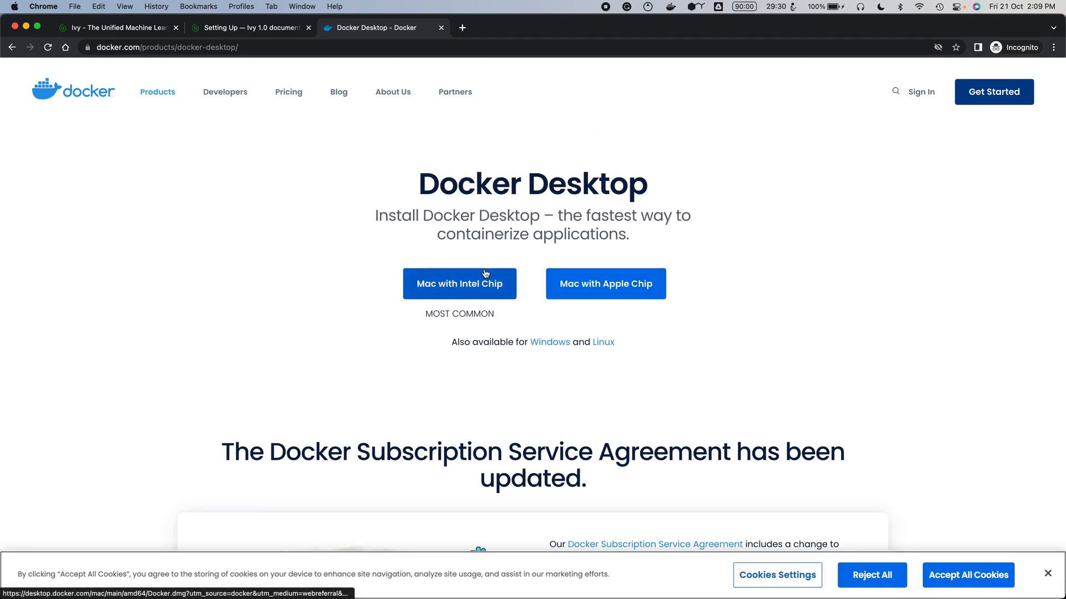
{"action": "mouse_move", "coordinate": [468, 352]}
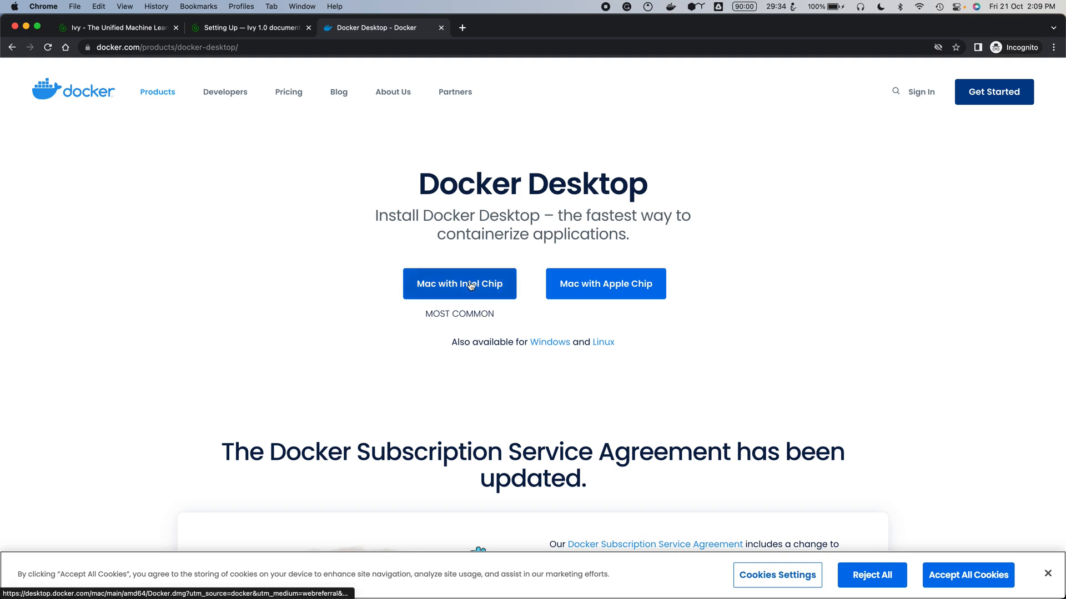
{"action": "mouse_move", "coordinate": [467, 308]}
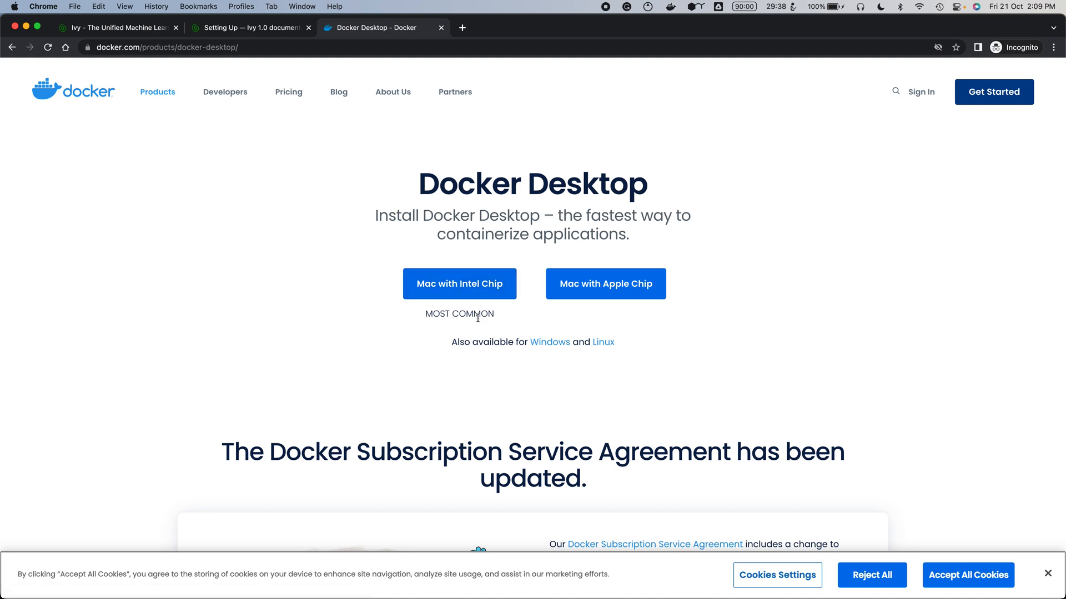
{"action": "mouse_move", "coordinate": [460, 284]}
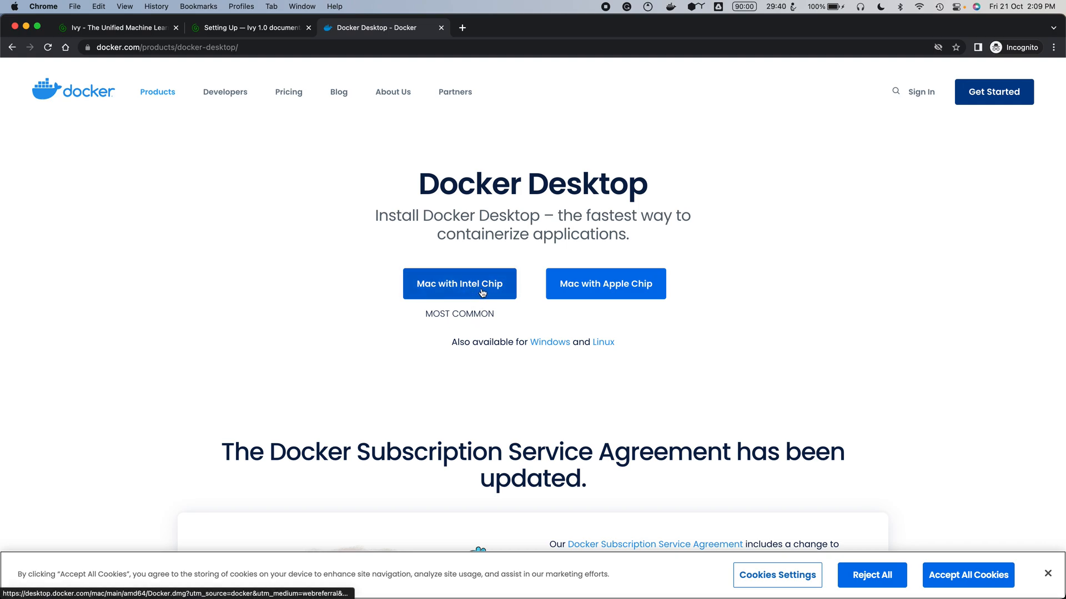
{"action": "mouse_move", "coordinate": [676, 10]}
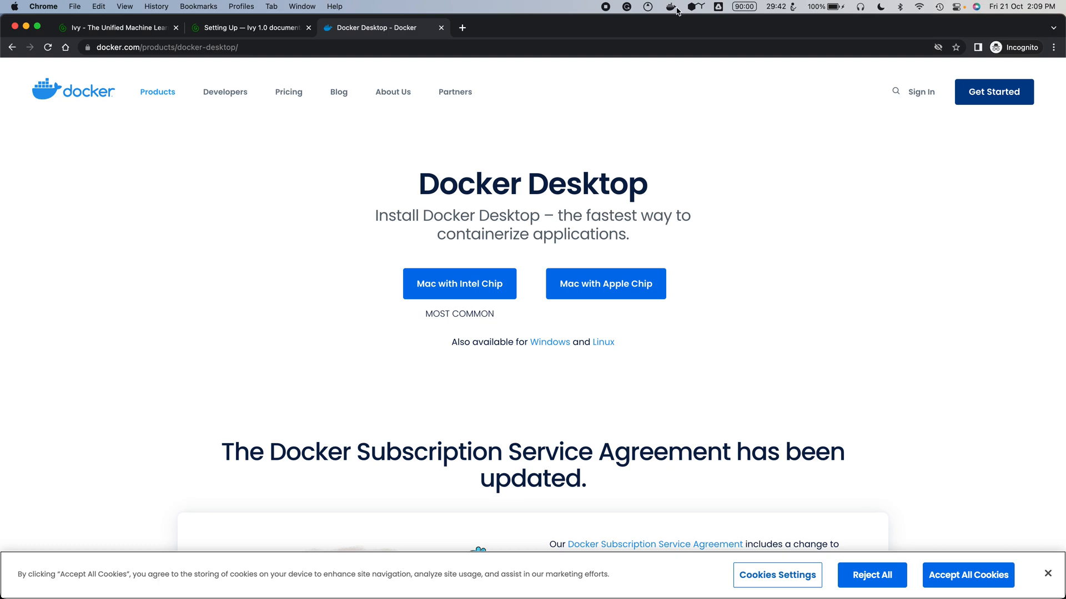
{"action": "mouse_move", "coordinate": [688, 46]}
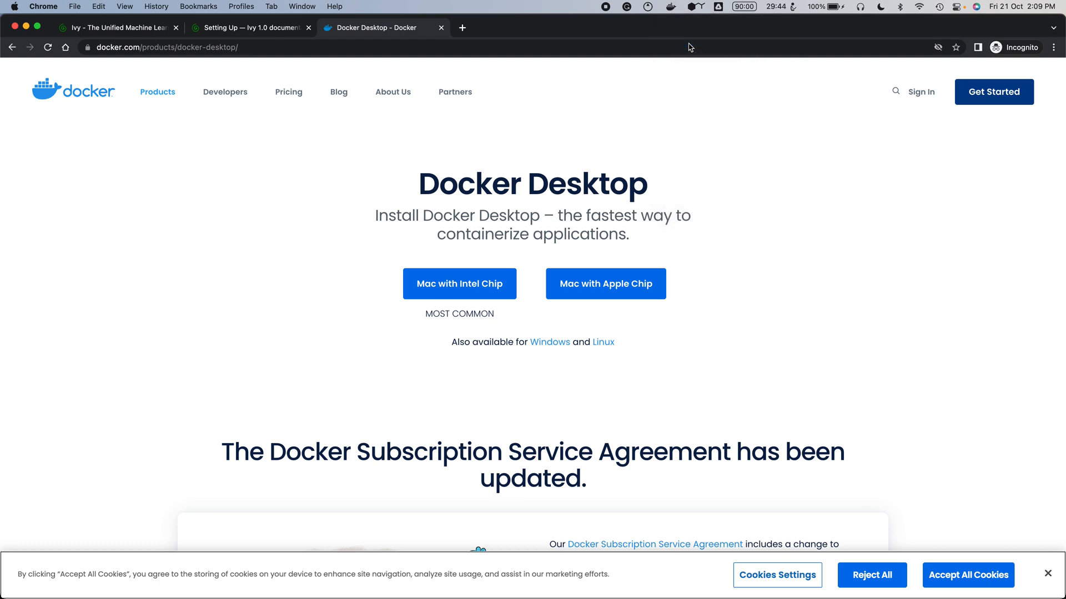
{"action": "left_click", "coordinate": [824, 575]}
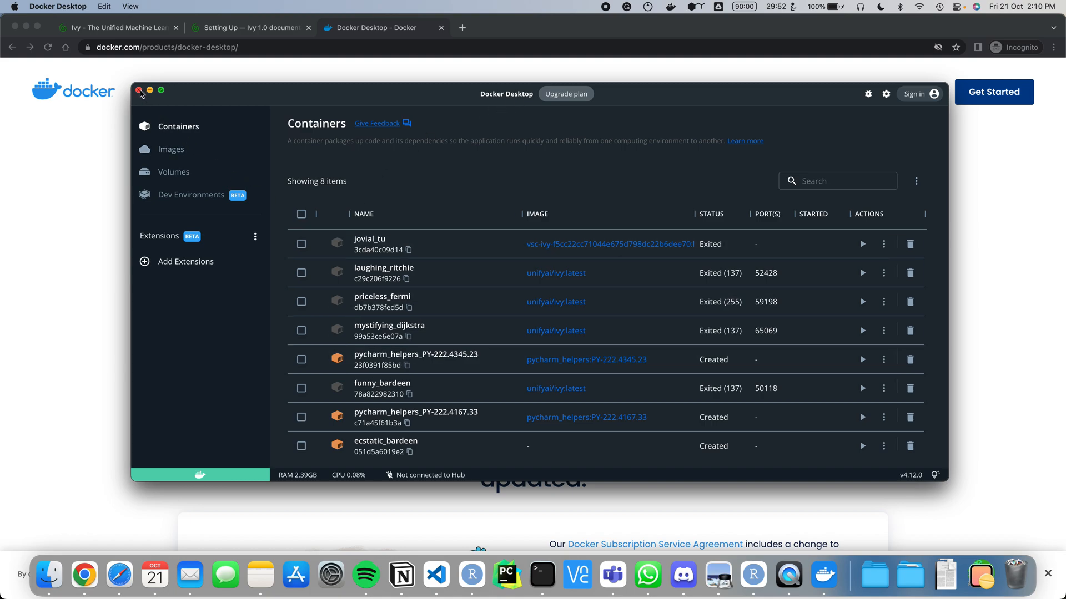
{"action": "left_click", "coordinate": [139, 91]}
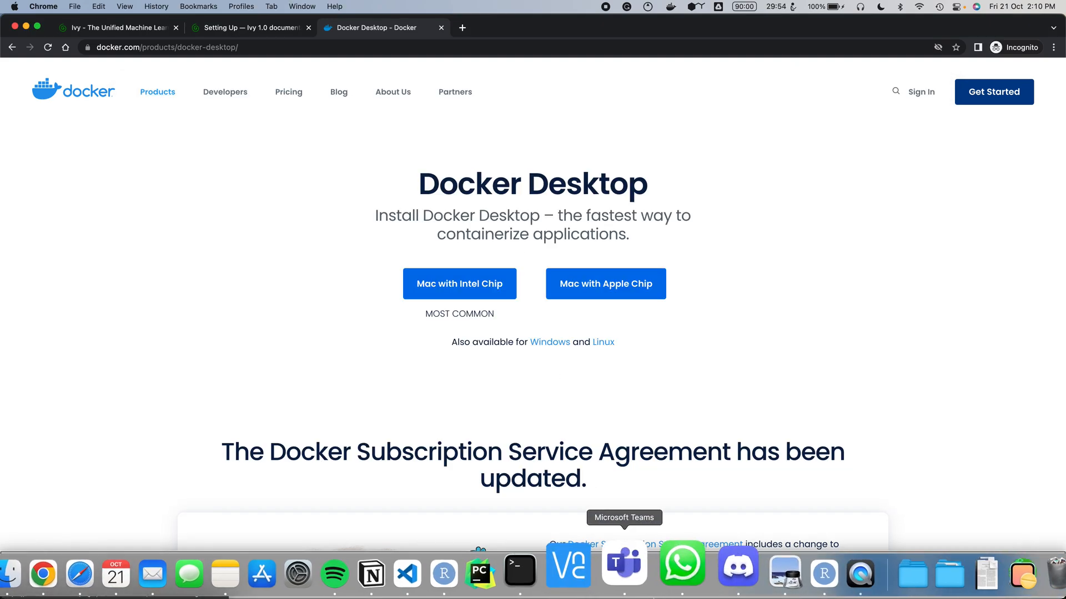
{"action": "mouse_move", "coordinate": [555, 562]}
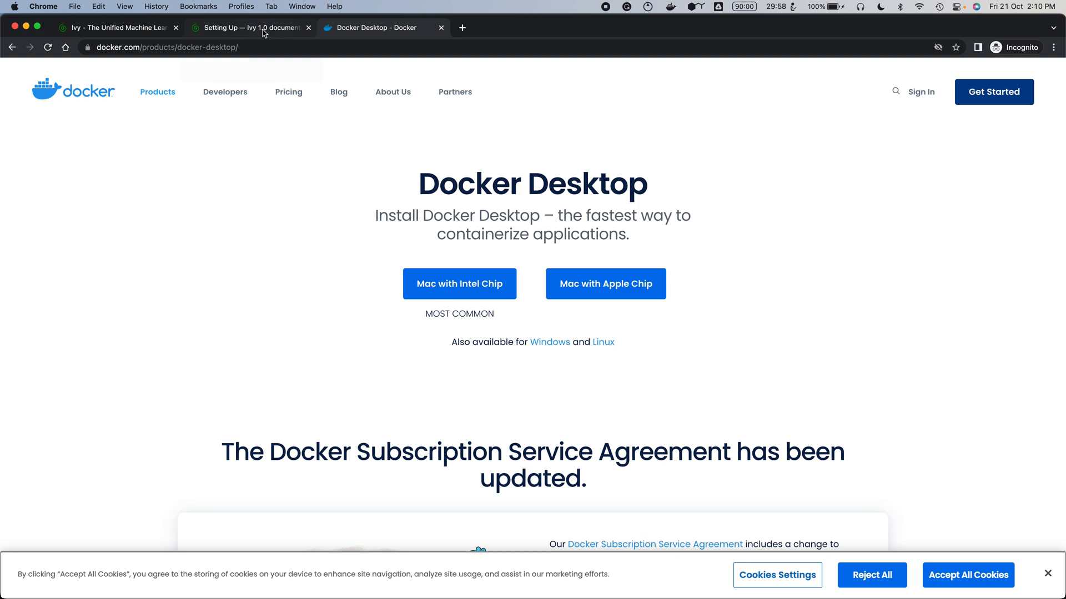
On the Setting Up guide, select the docker pull command under Docker Interpreter with PyCharm
{"action": "left_click", "coordinate": [249, 27]}
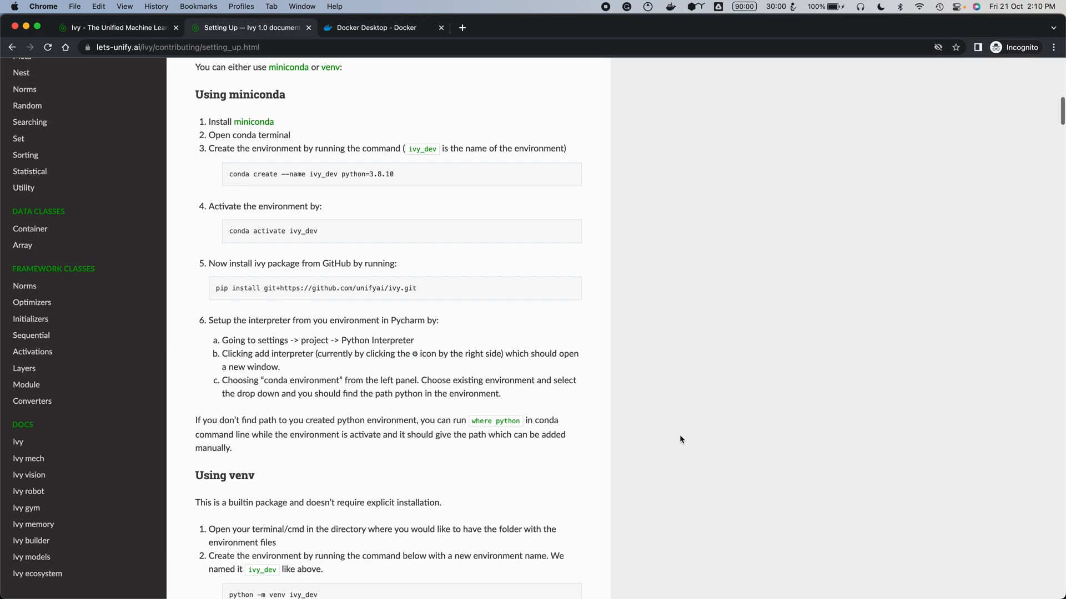
{"action": "scroll", "scroll_direction": "down", "scroll_amount": 3}
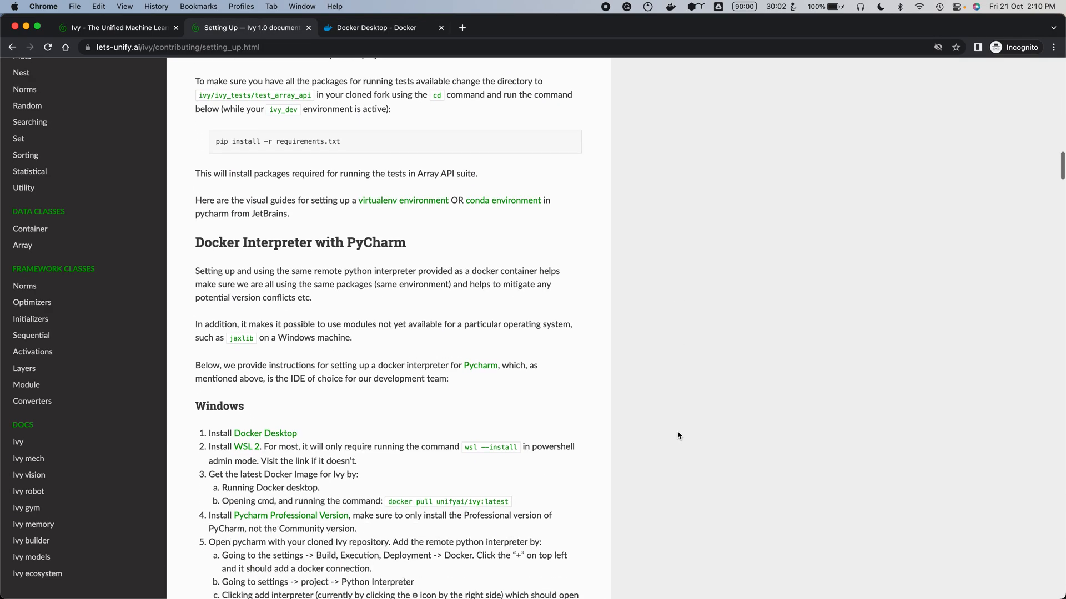
{"action": "scroll", "scroll_direction": "down", "scroll_amount": 3}
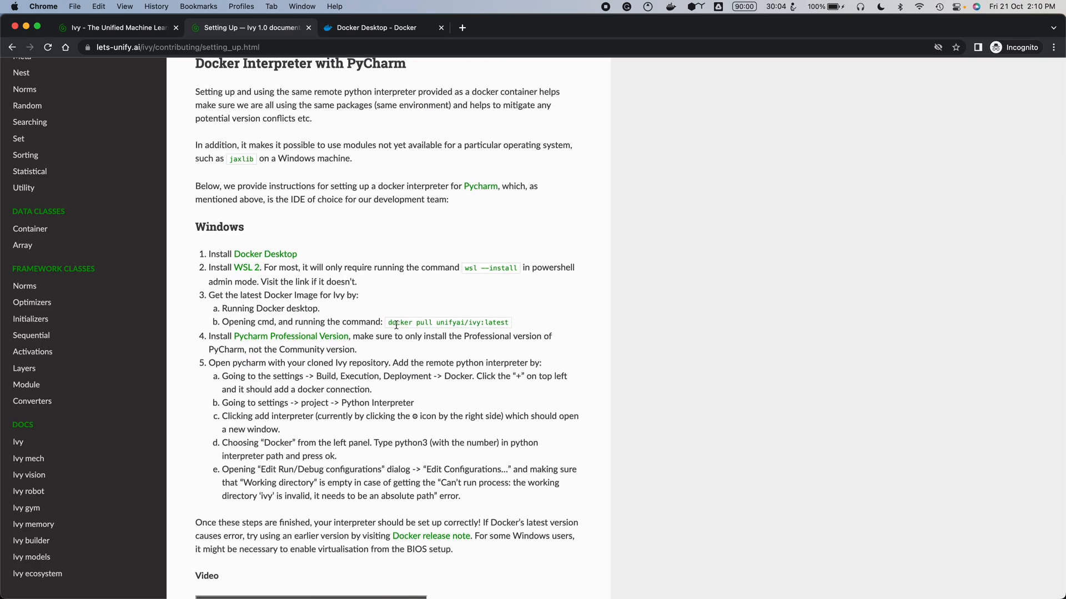
{"action": "double_click", "coordinate": [448, 322]}
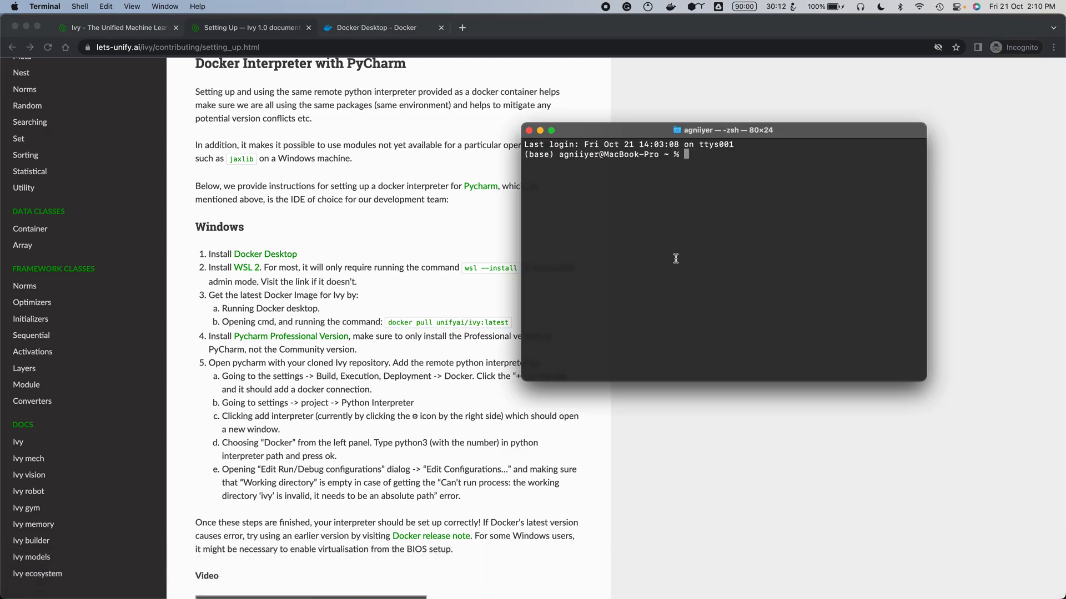
Paste 'docker pull unifyai/ivy:latest' into Terminal, then close the window
{"action": "type", "text": "docker pull unifyai/ivy:latest"}
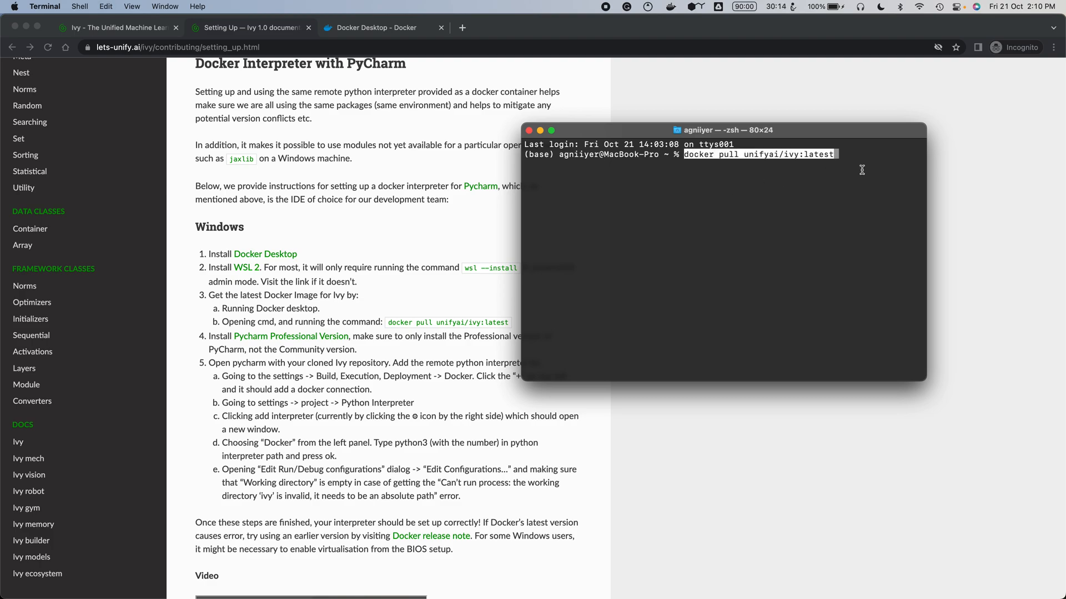
{"action": "mouse_move", "coordinate": [842, 170]}
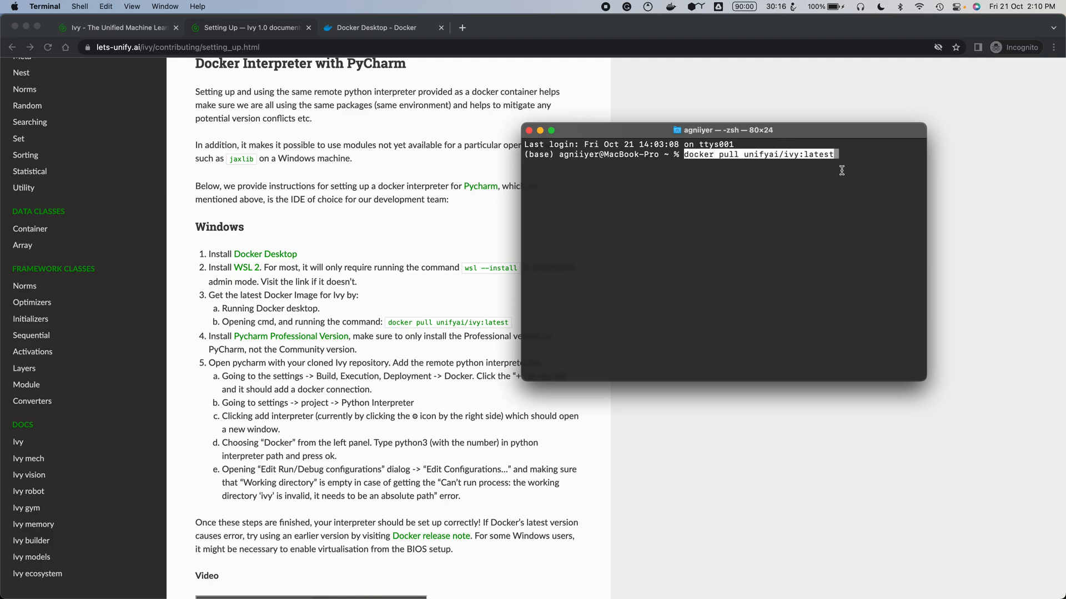
{"action": "mouse_move", "coordinate": [746, 173]}
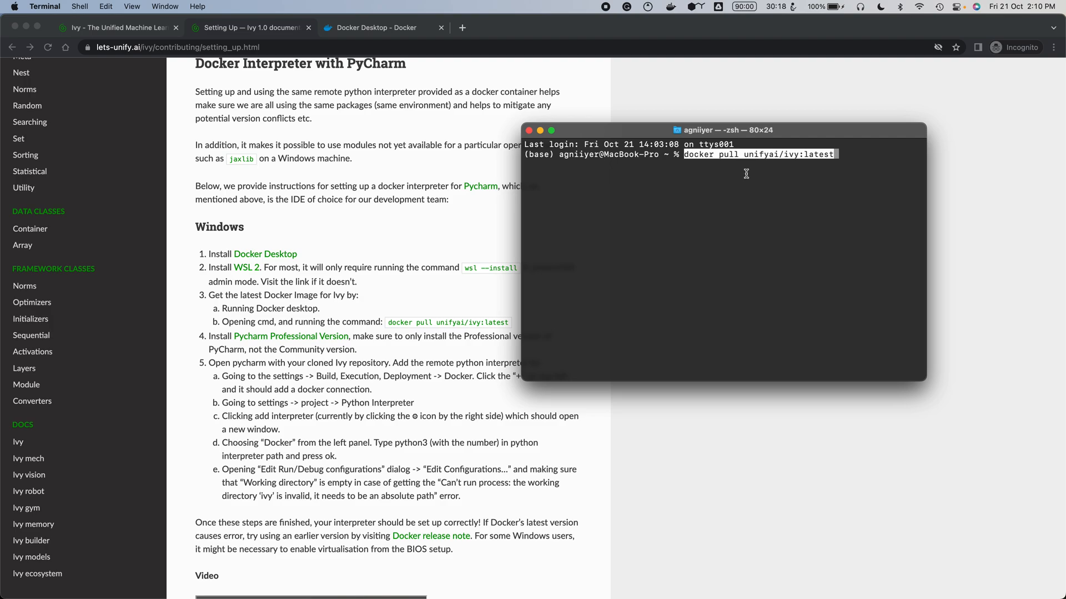
{"action": "mouse_move", "coordinate": [805, 173]}
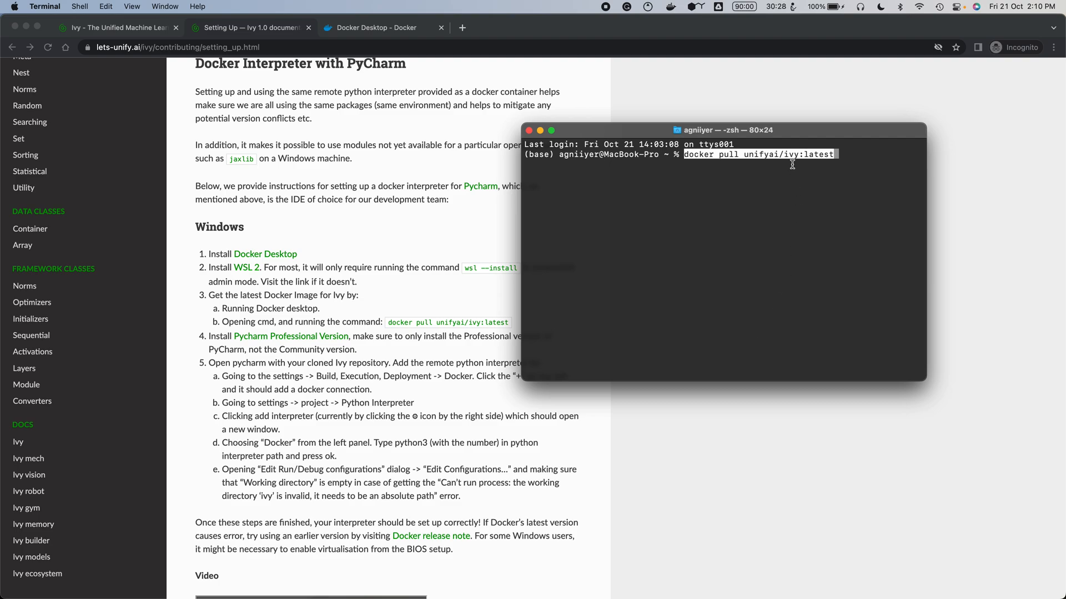
{"action": "mouse_move", "coordinate": [773, 178]}
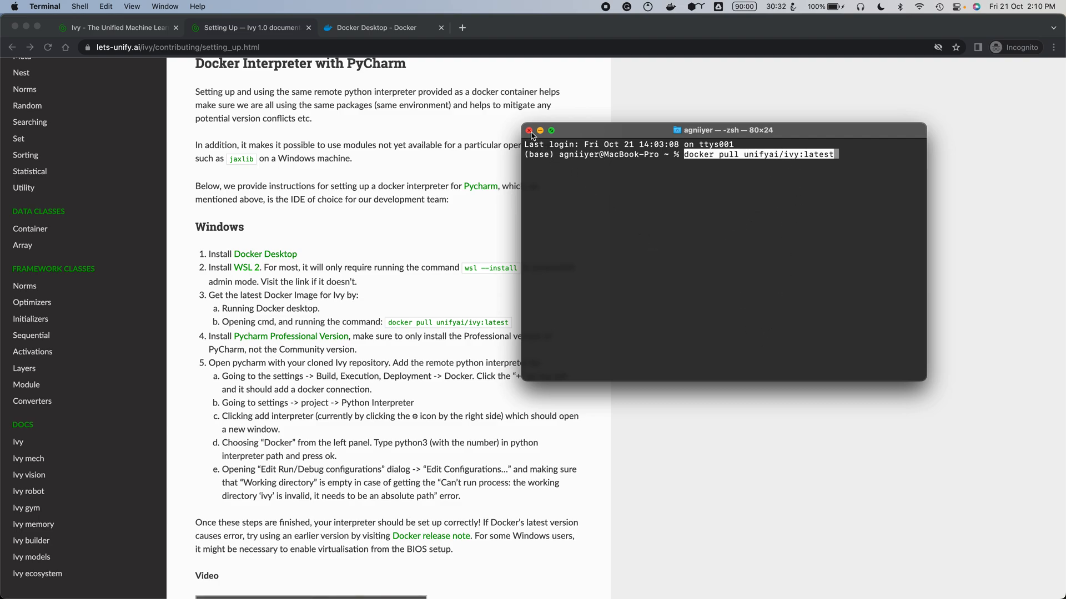
{"action": "left_click", "coordinate": [529, 130]}
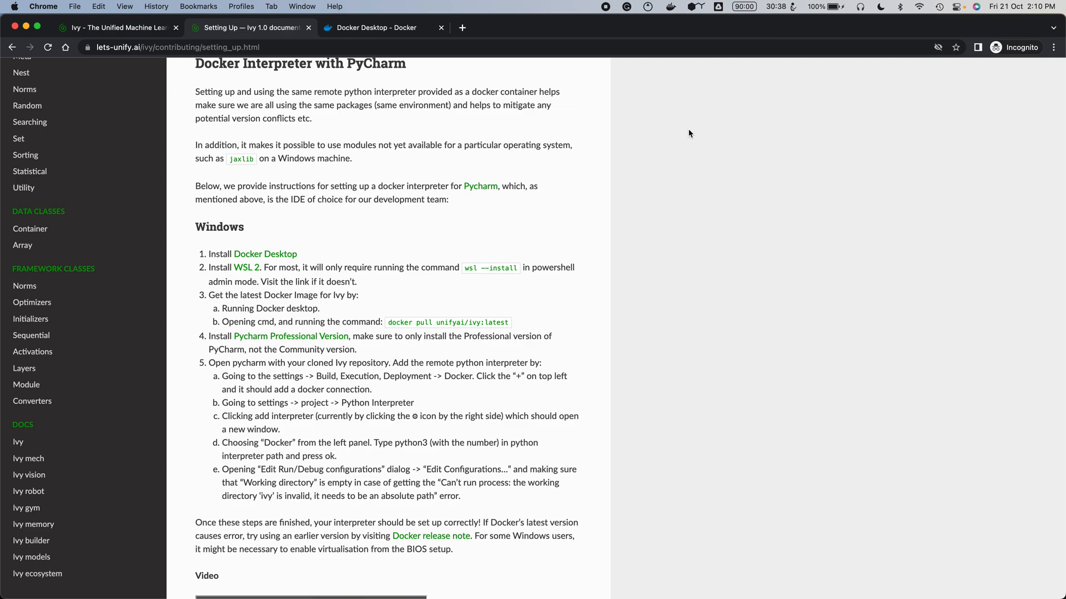
Search Google for 'visual studio code' in a new tab
{"action": "left_click", "coordinate": [461, 28]}
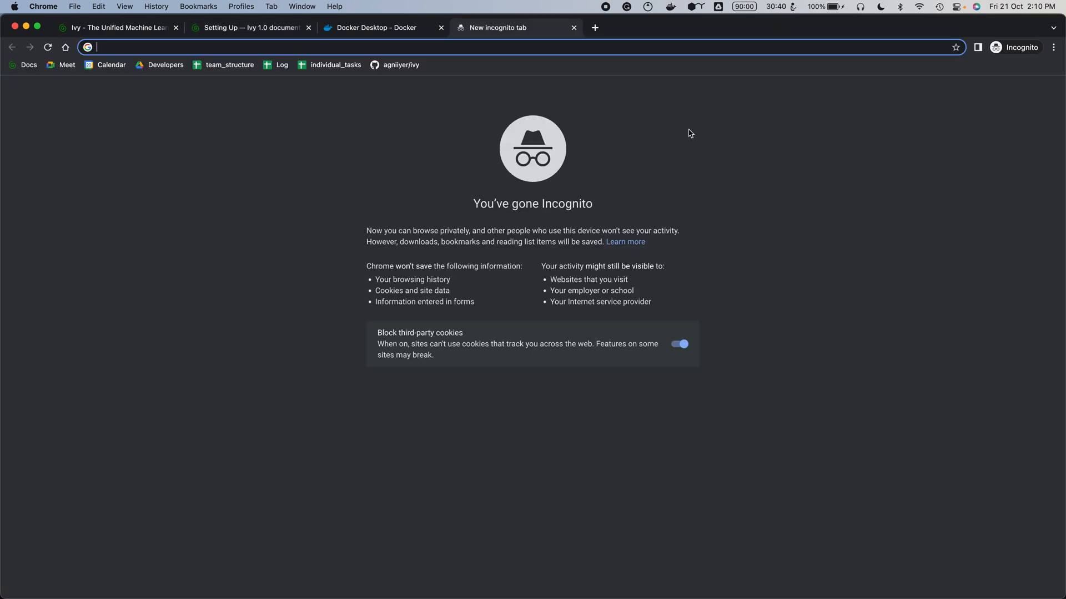
{"action": "type", "text": "vidual"}
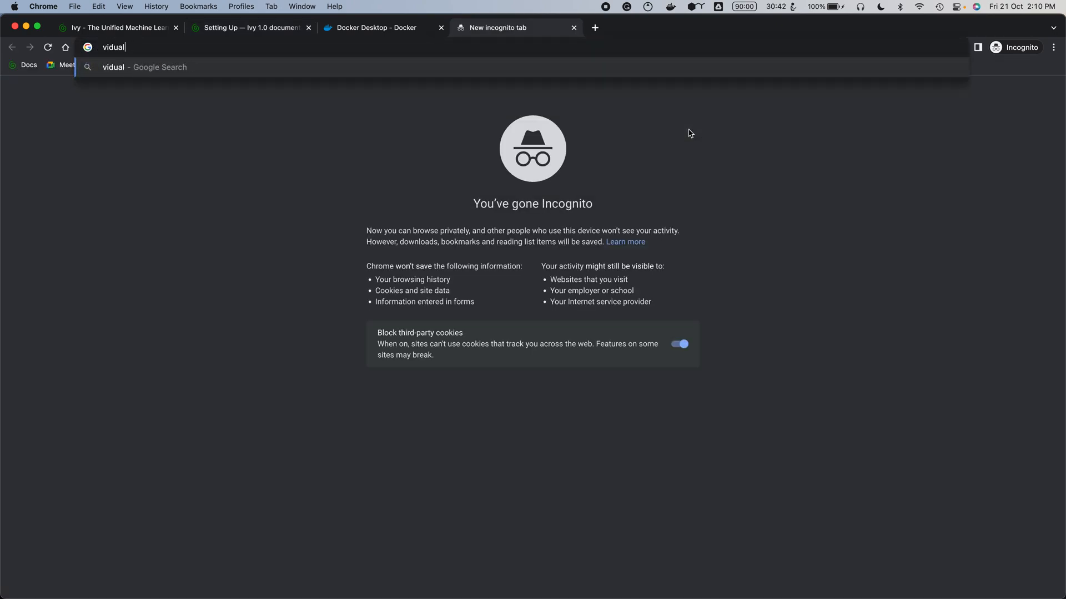
{"action": "type", "text": "visual stu"}
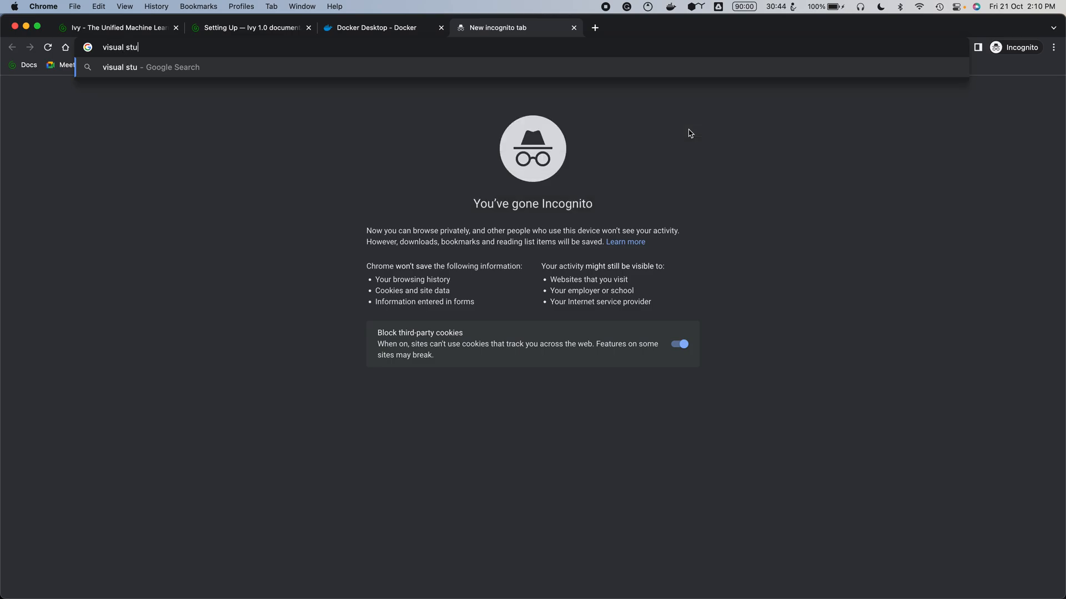
{"action": "type", "text": "dio code"}
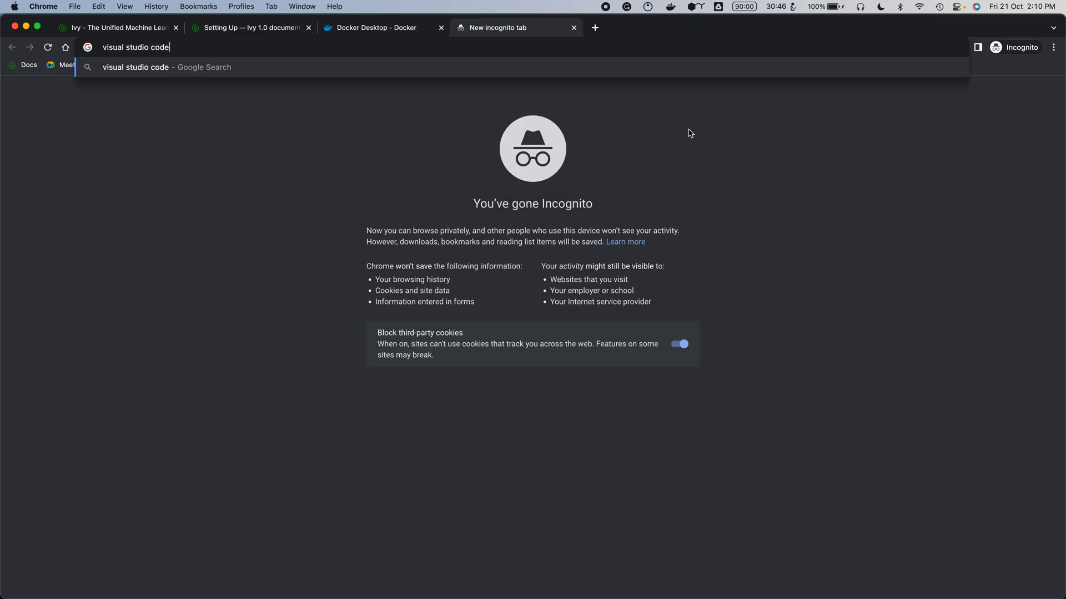
{"action": "key", "text": "Return"}
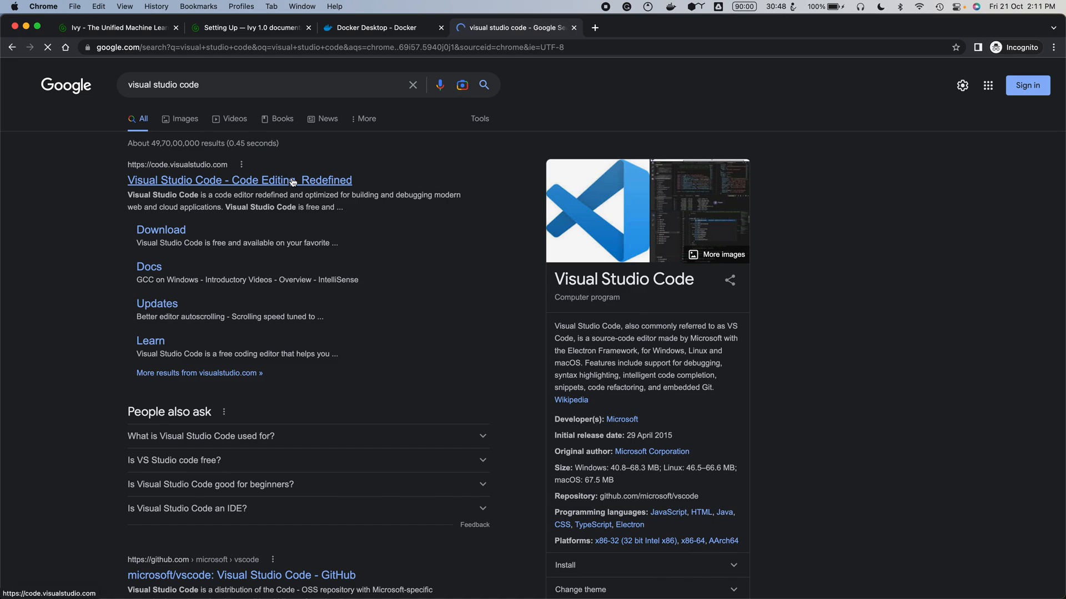
Open code.visualstudio.com, view its other-platform download options, then minimize the browser
{"action": "left_click", "coordinate": [239, 179]}
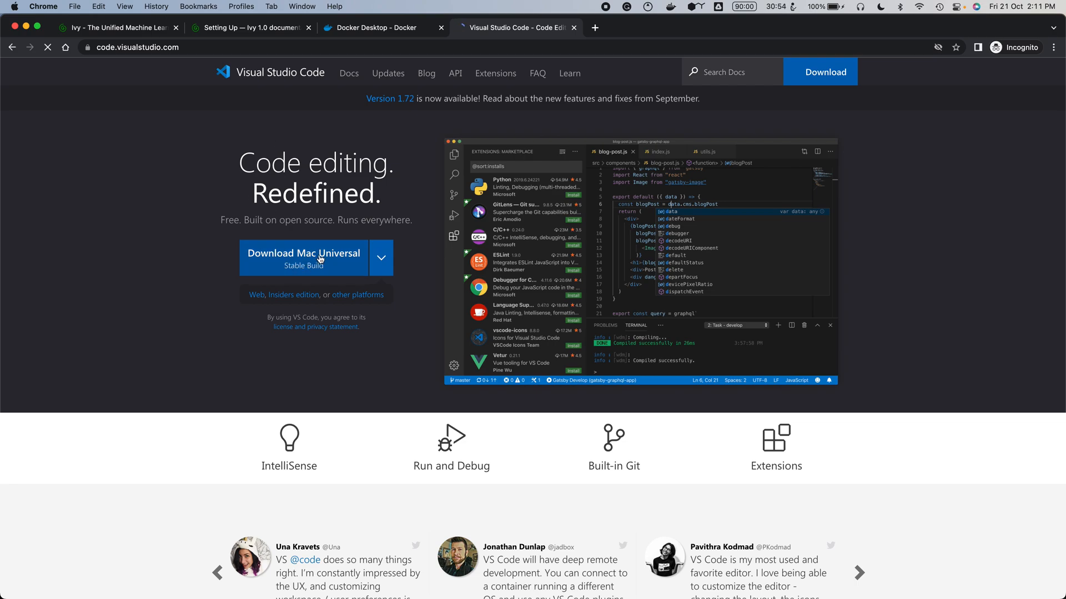
{"action": "left_click", "coordinate": [381, 257]}
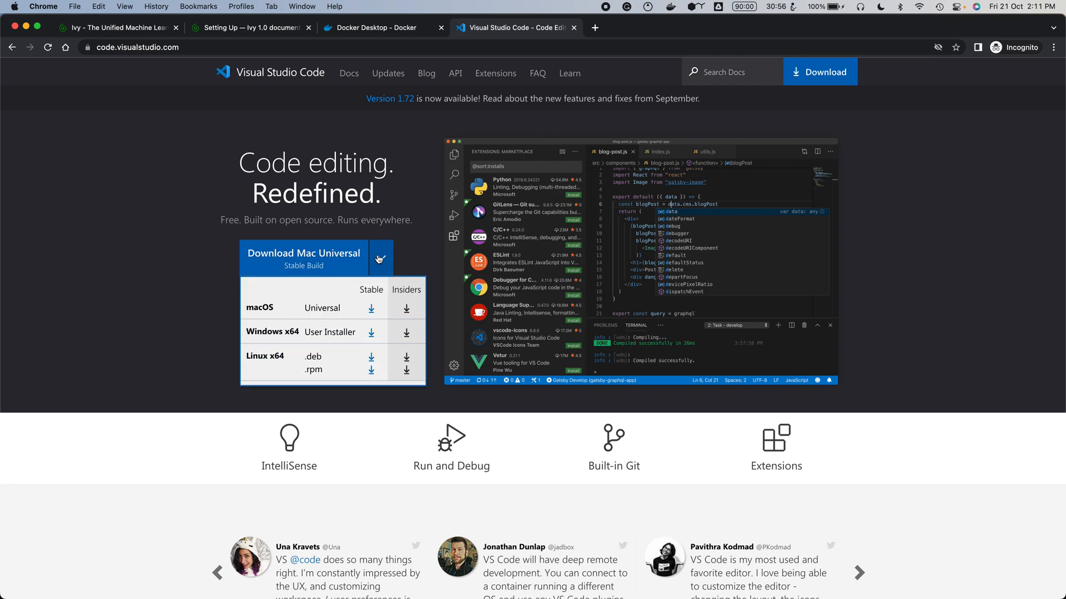
{"action": "left_click", "coordinate": [381, 258]}
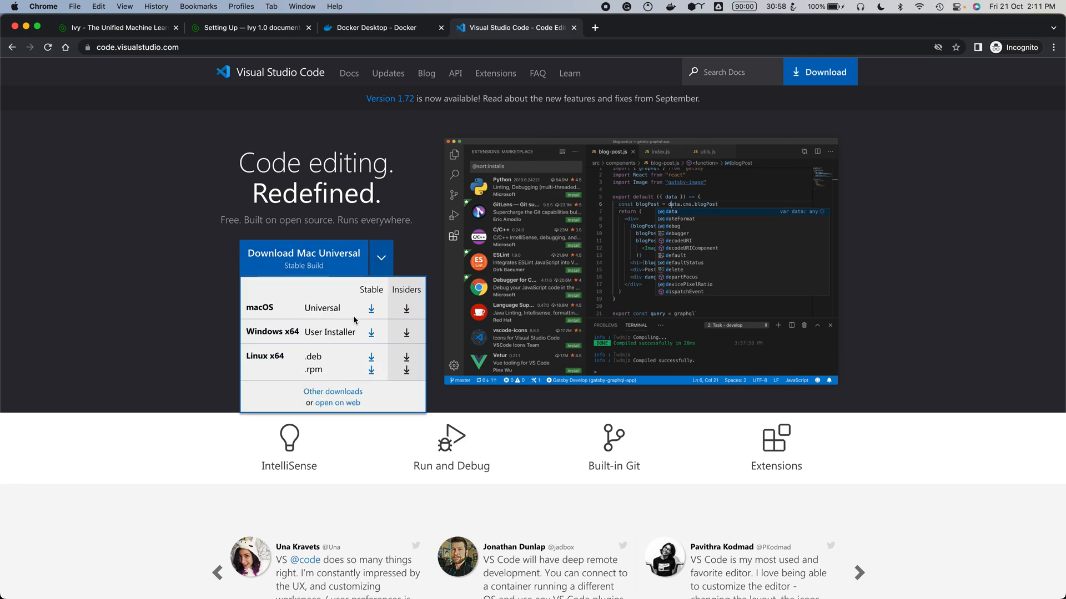
{"action": "mouse_move", "coordinate": [154, 257]}
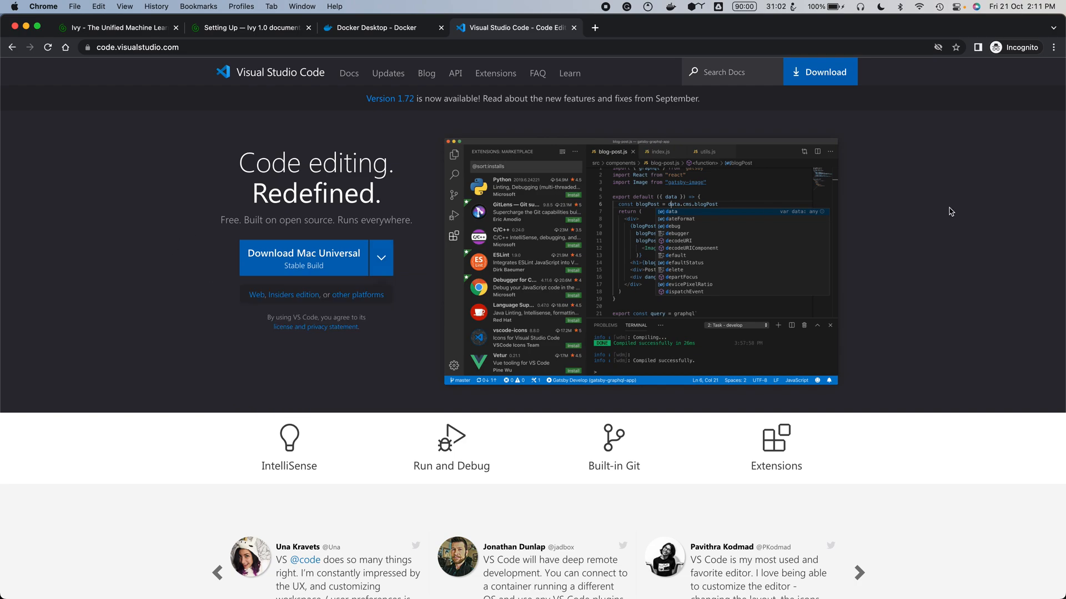
{"action": "mouse_move", "coordinate": [975, 203]}
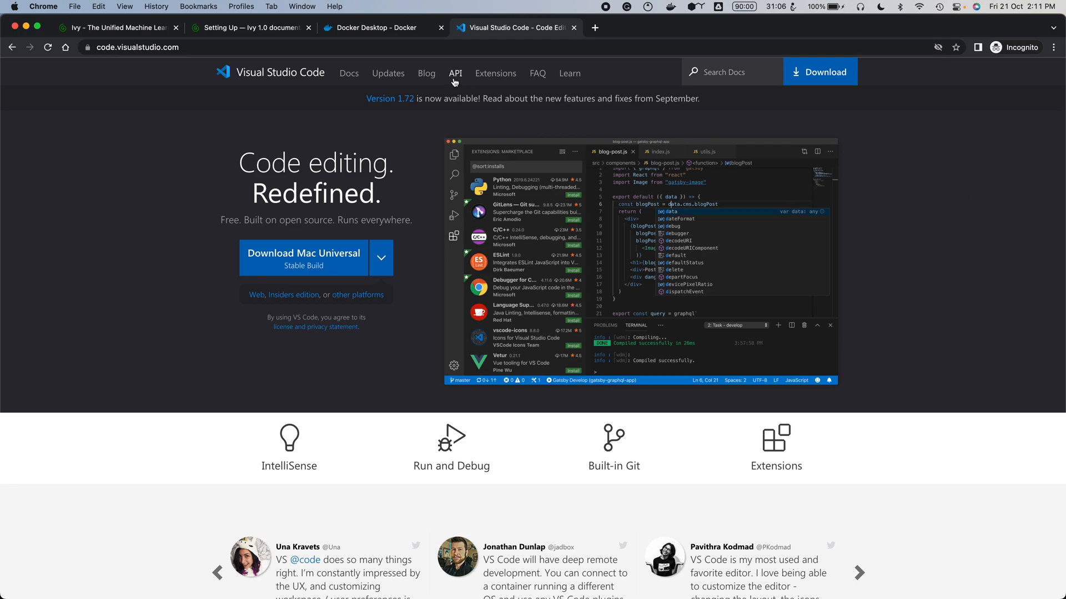
{"action": "mouse_move", "coordinate": [809, 251]}
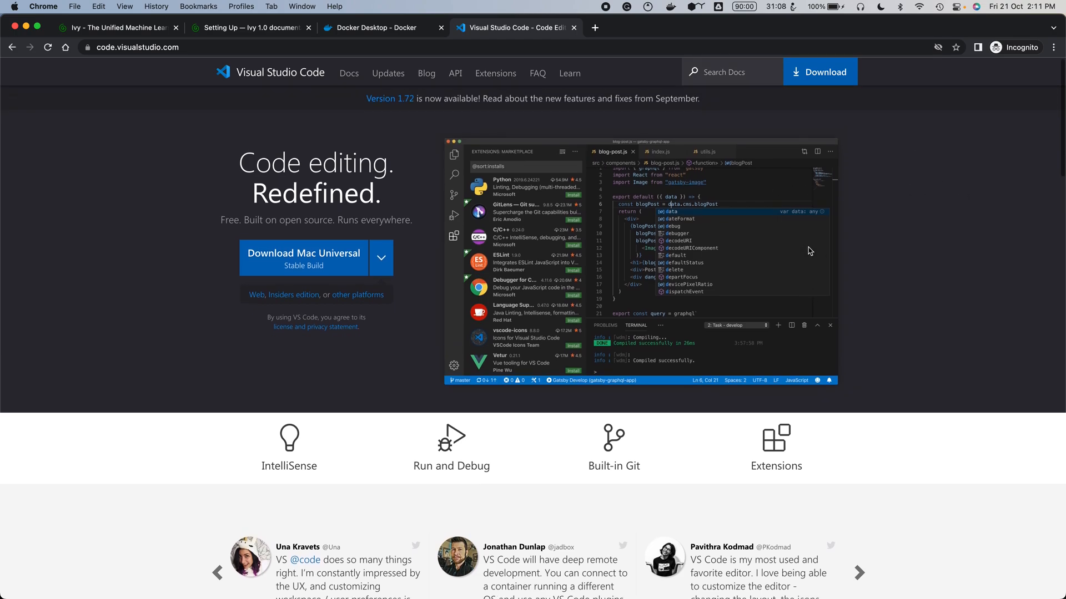
{"action": "mouse_move", "coordinate": [595, 28]}
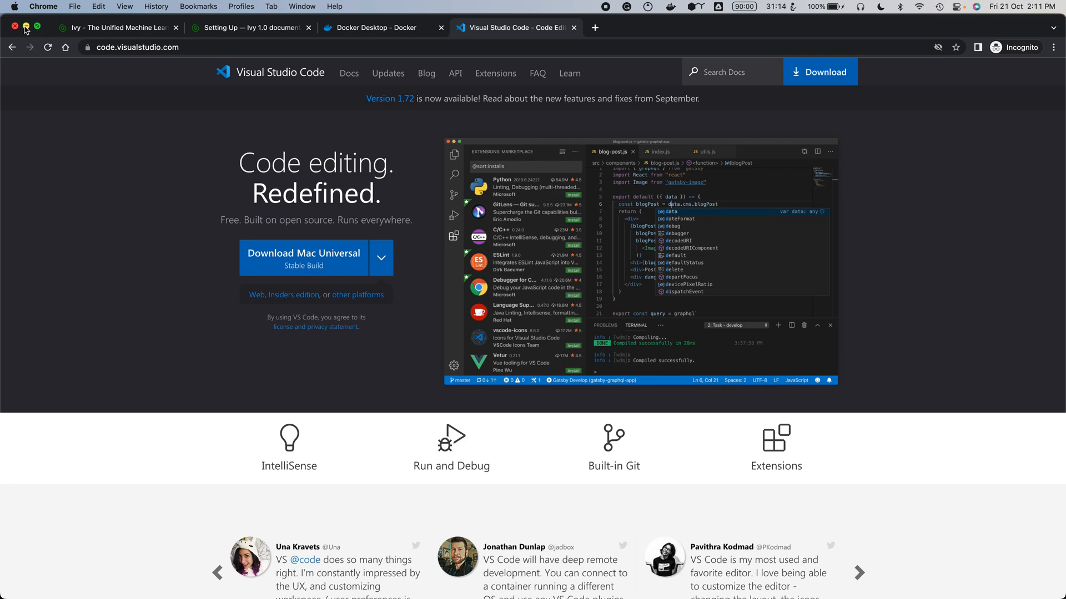
{"action": "left_click", "coordinate": [13, 27]}
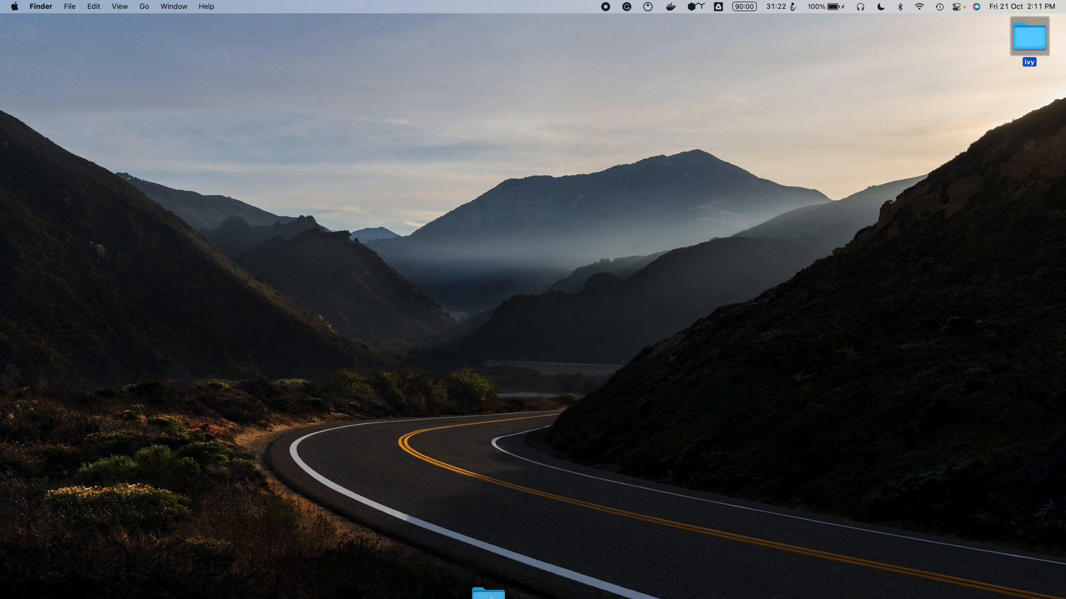
{"action": "mouse_move", "coordinate": [450, 564]}
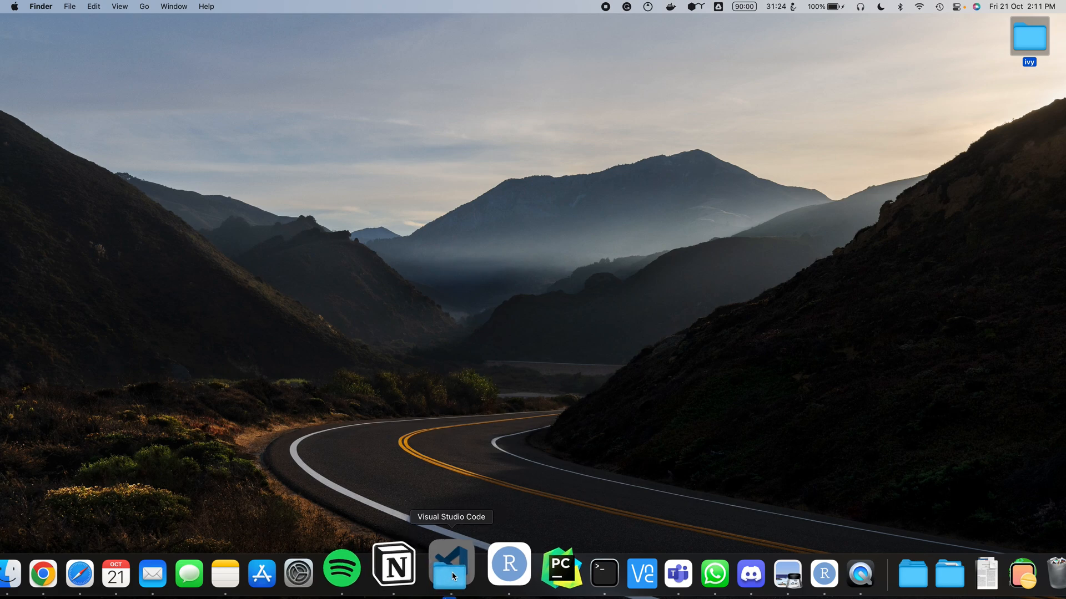
Drag the desktop ivy folder onto the Dock's Visual Studio Code icon
{"action": "left_click", "coordinate": [450, 573]}
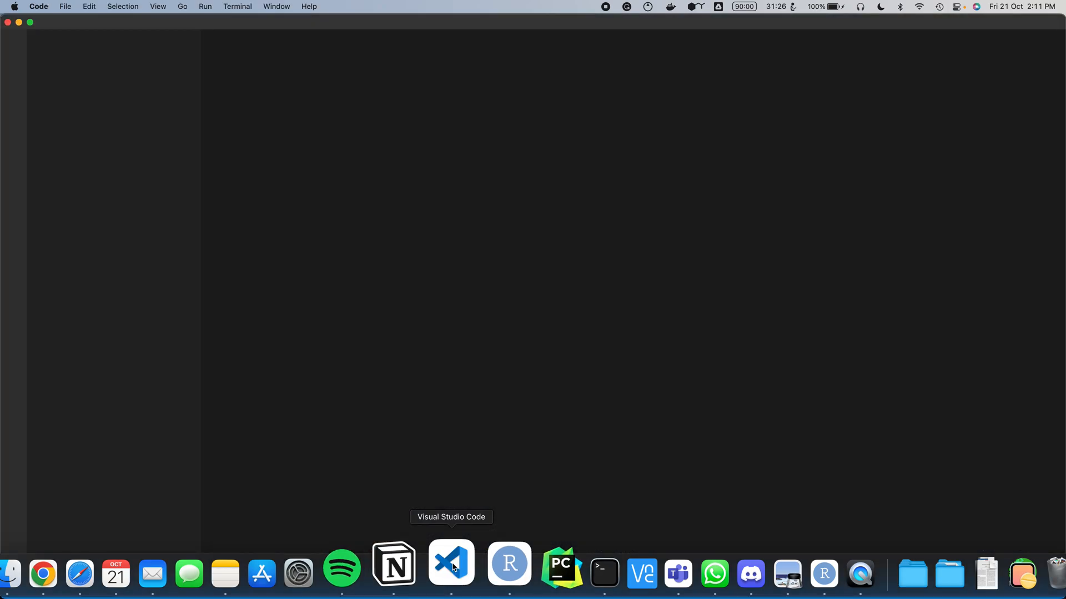
{"action": "left_click", "coordinate": [451, 563]}
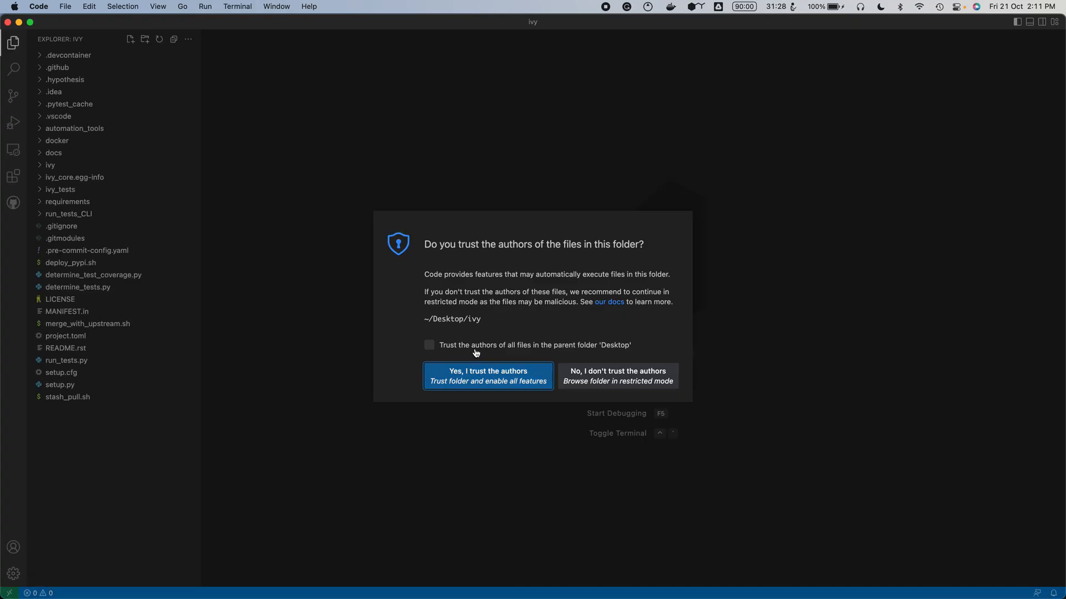
Trust the ivy folder and its parent Desktop folder, then choose Reopen in Container
{"action": "left_click", "coordinate": [429, 345]}
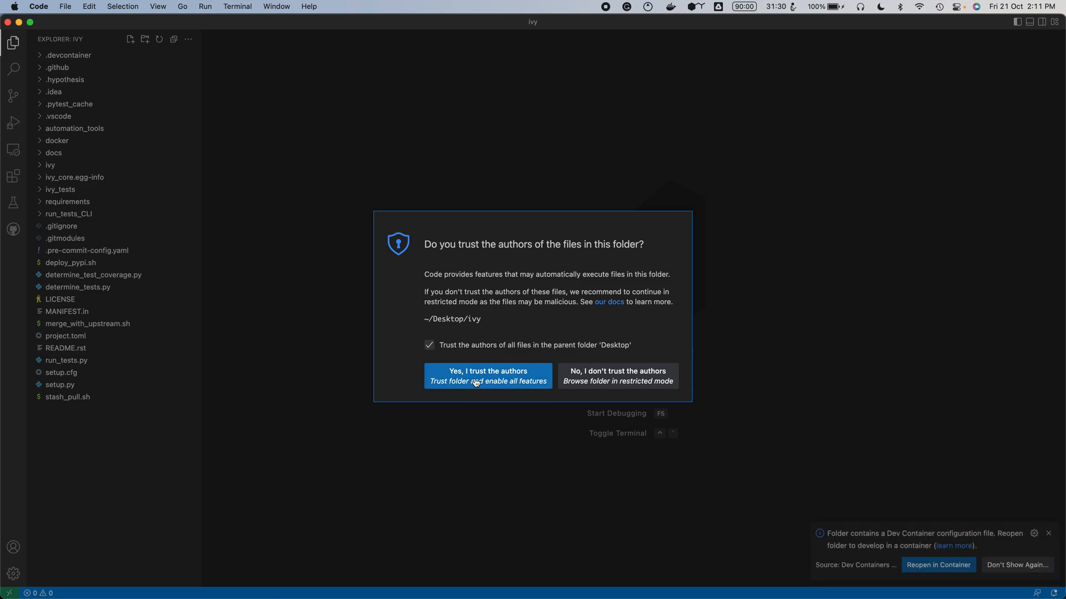
{"action": "left_click", "coordinate": [487, 376]}
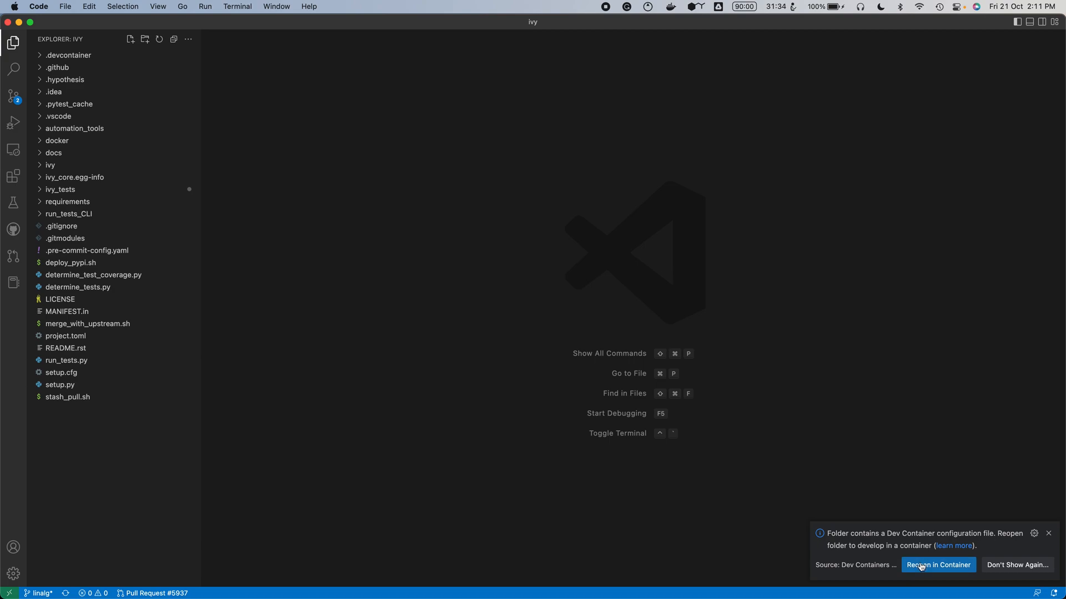
{"action": "mouse_move", "coordinate": [935, 571]}
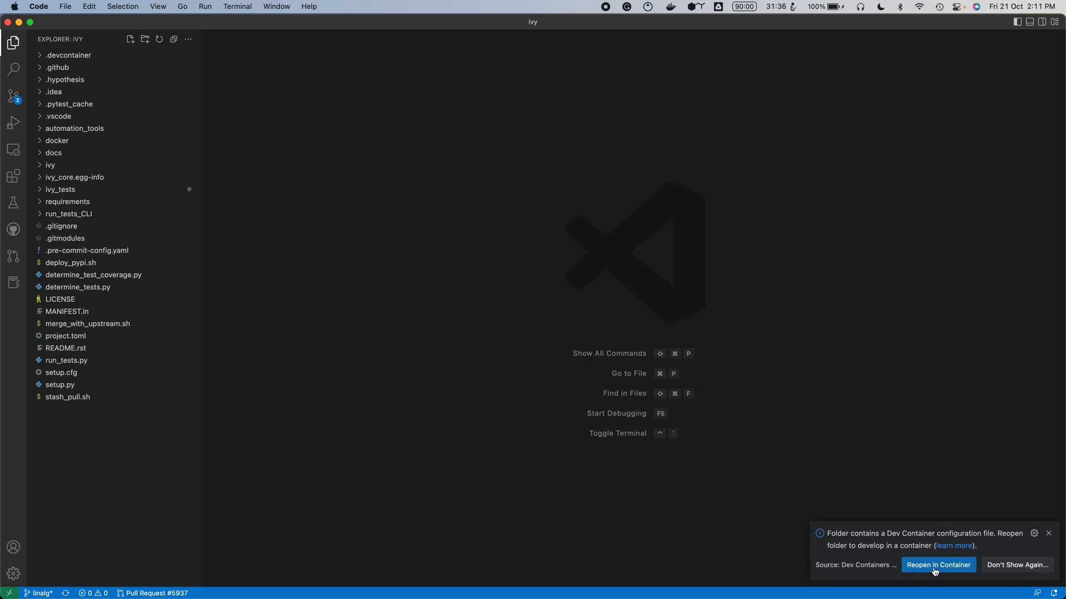
{"action": "left_click", "coordinate": [1048, 534]}
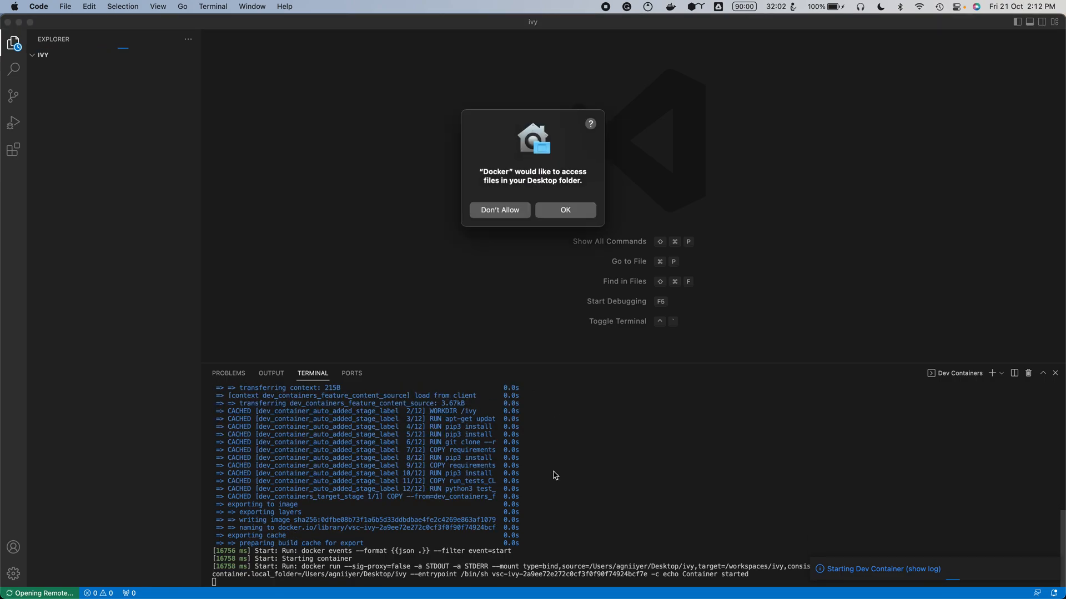
Allow Docker to access the Desktop folder so the dev container starts
{"action": "left_click", "coordinate": [565, 209]}
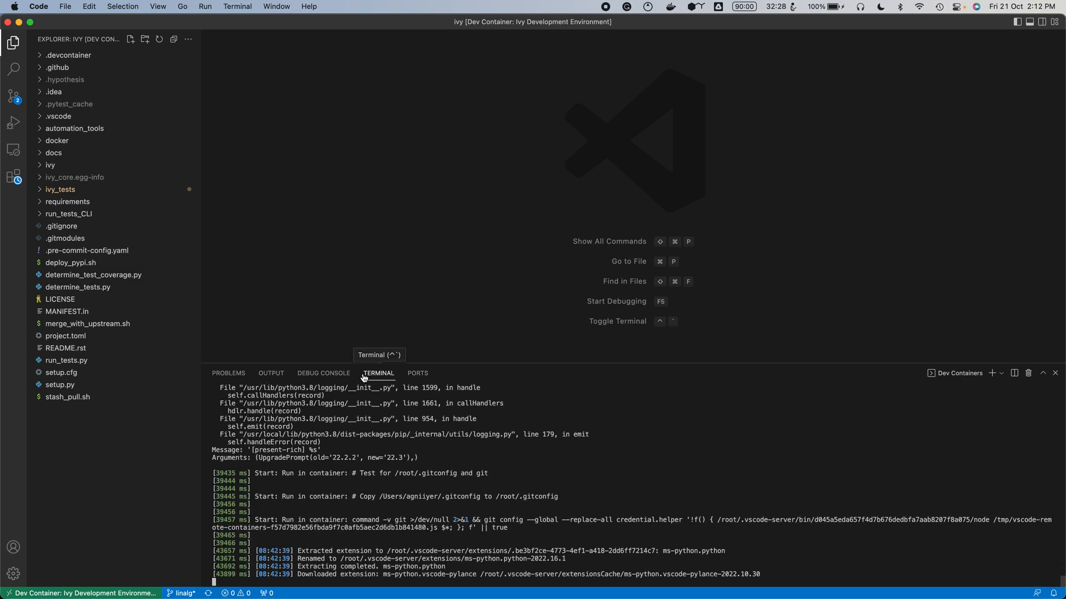
{"action": "mouse_move", "coordinate": [239, 299]}
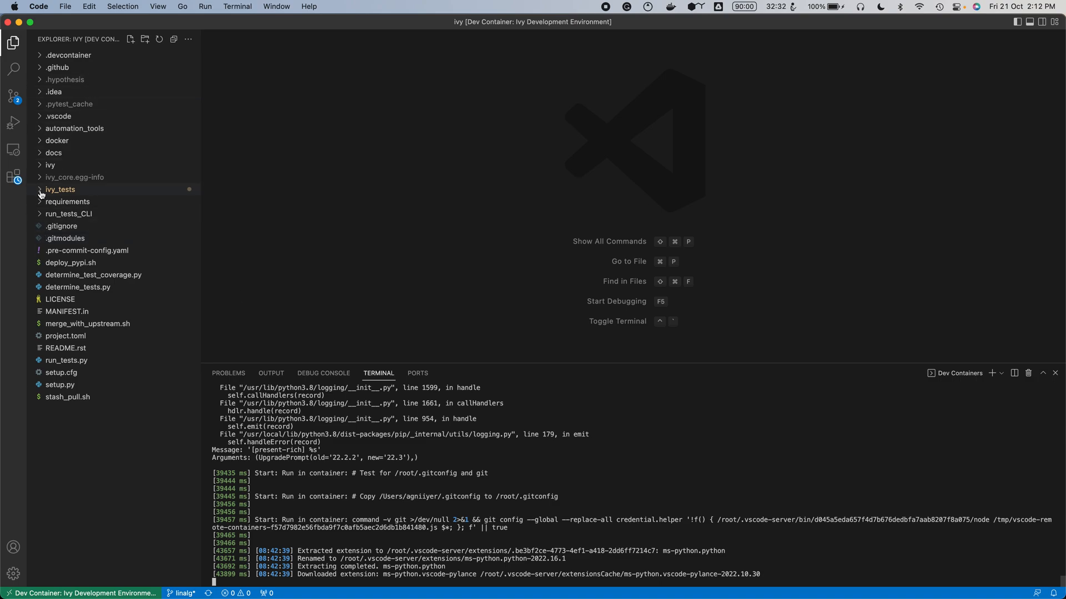
{"action": "mouse_move", "coordinate": [245, 209]}
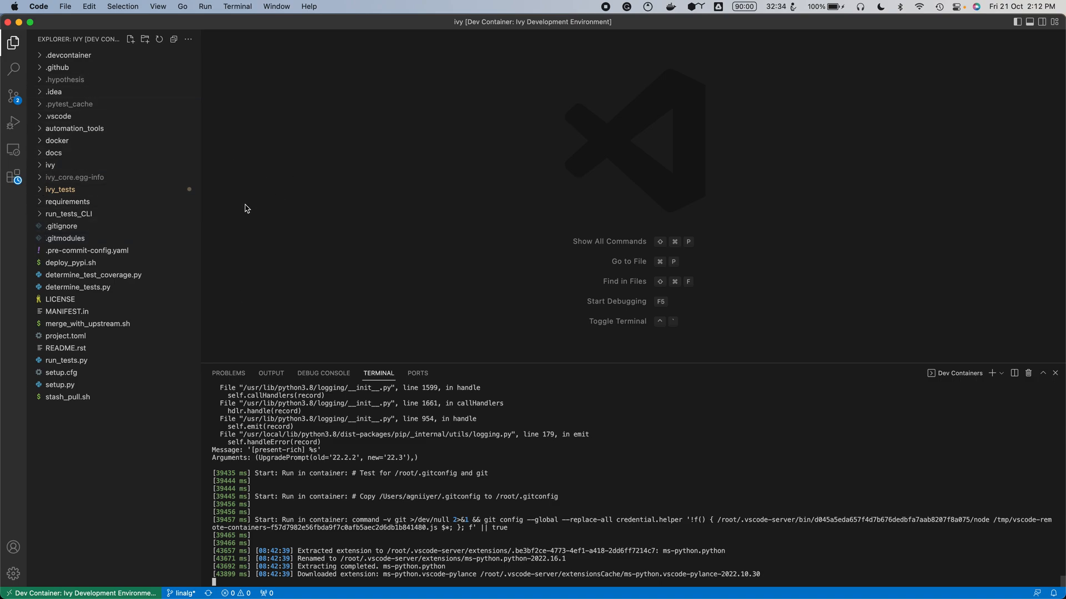
{"action": "mouse_move", "coordinate": [69, 213]}
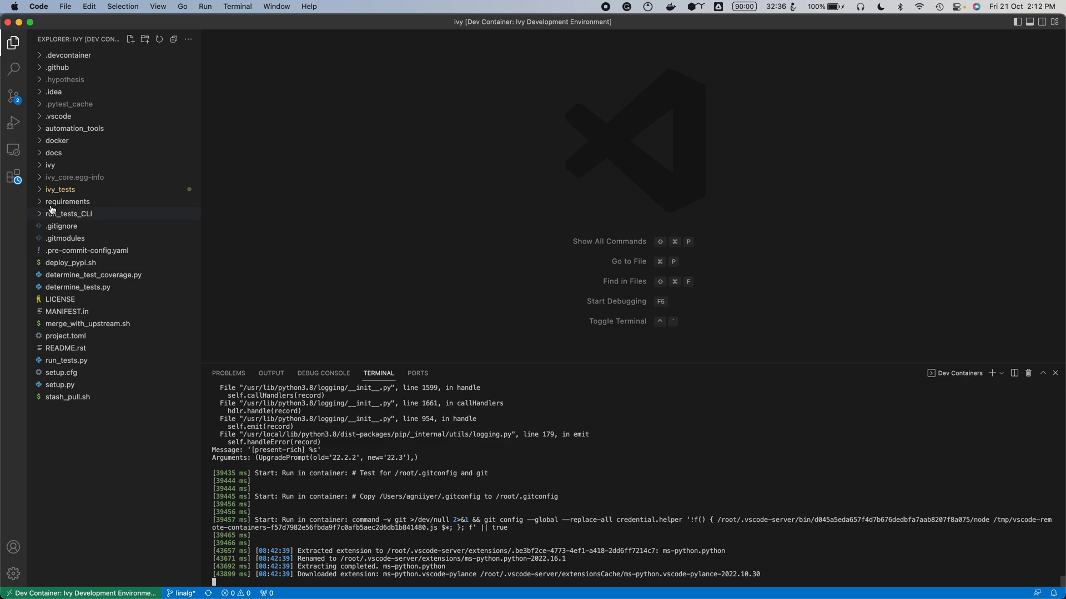
Expand ivy_tests and then test_ivy in the Explorer sidebar
{"action": "left_click", "coordinate": [60, 189]}
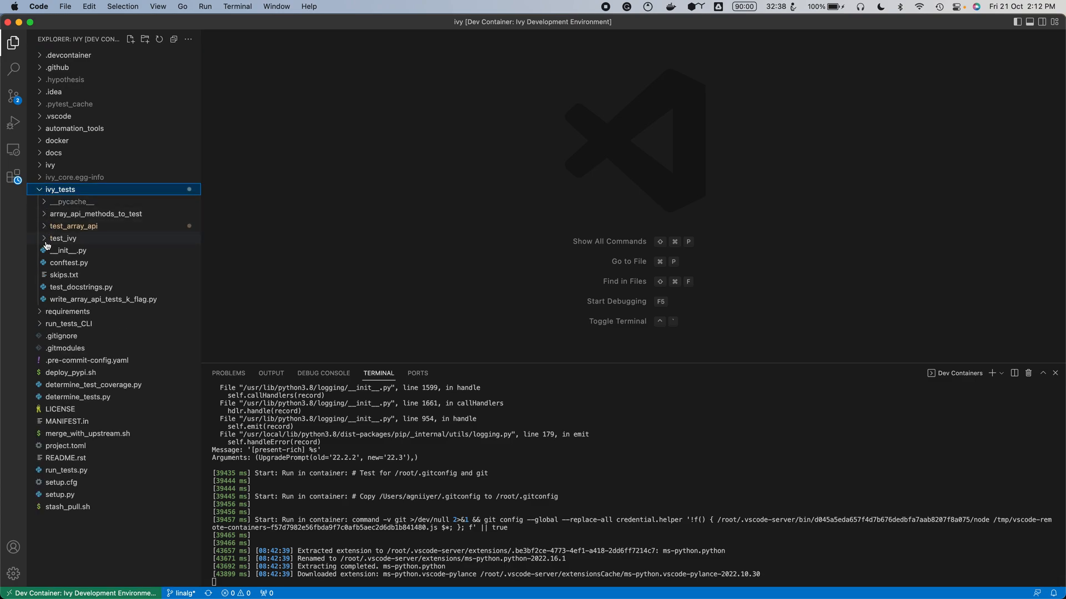
{"action": "left_click", "coordinate": [63, 238]}
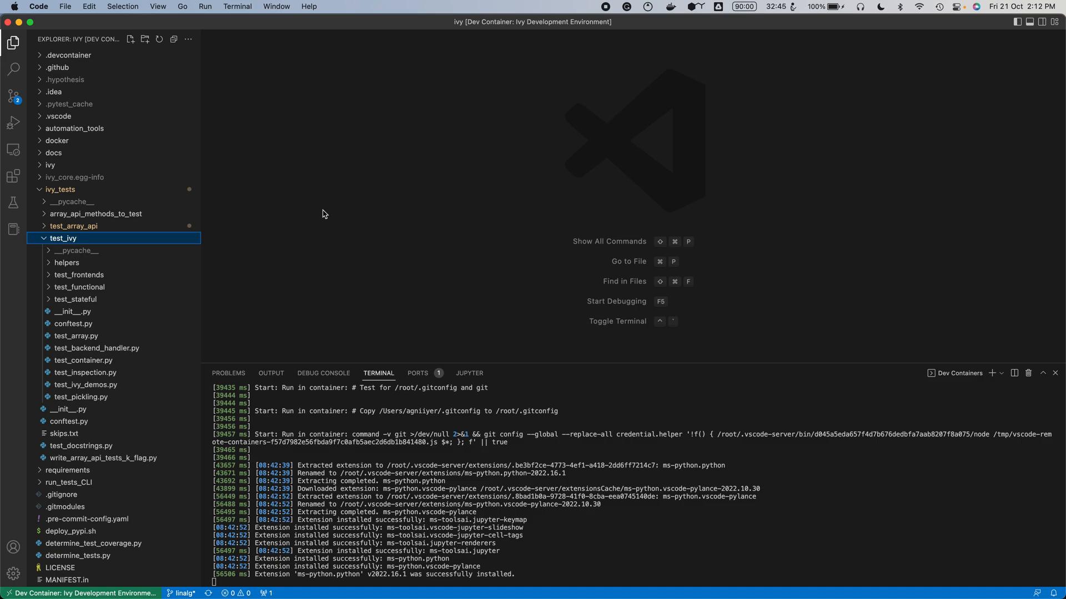
{"action": "mouse_move", "coordinate": [594, 24]}
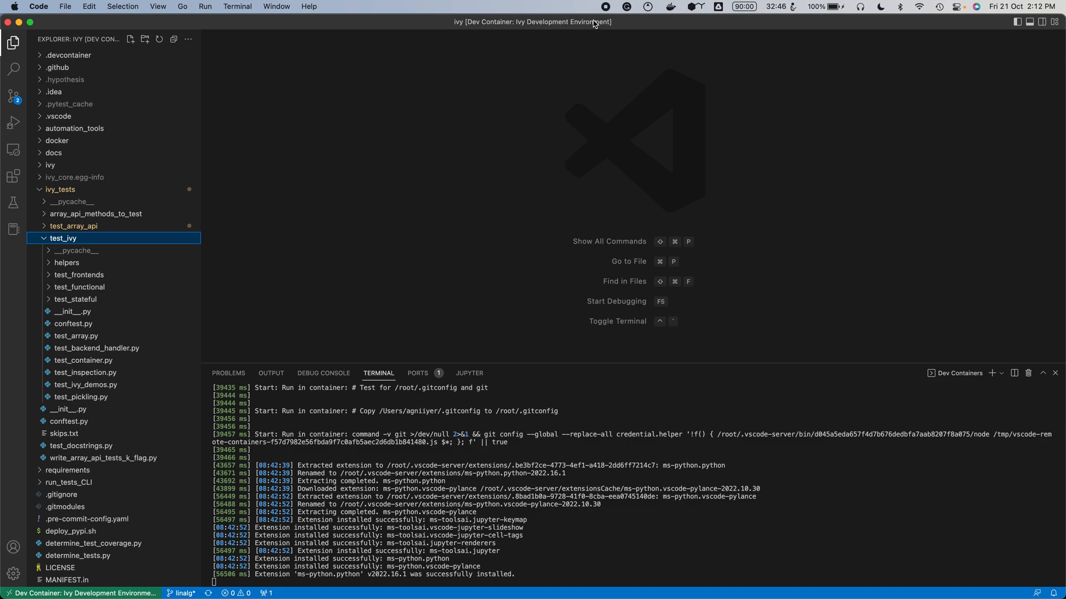